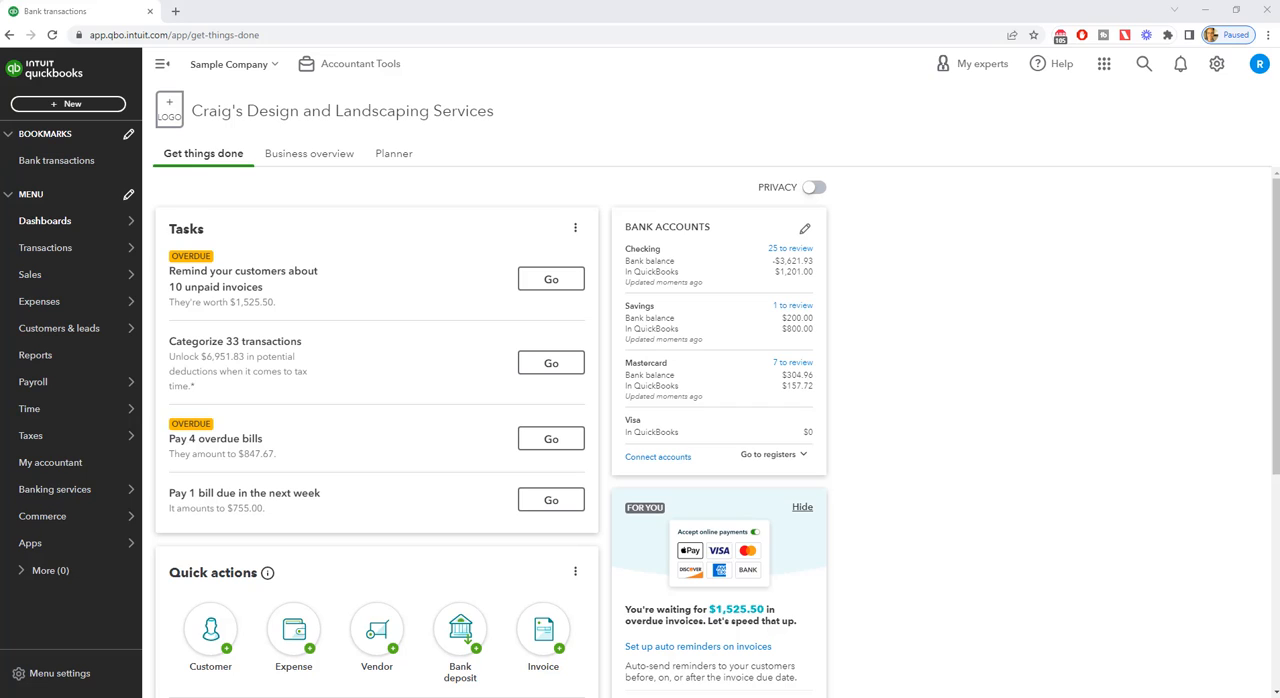
pyautogui.moveTo(911, 217)
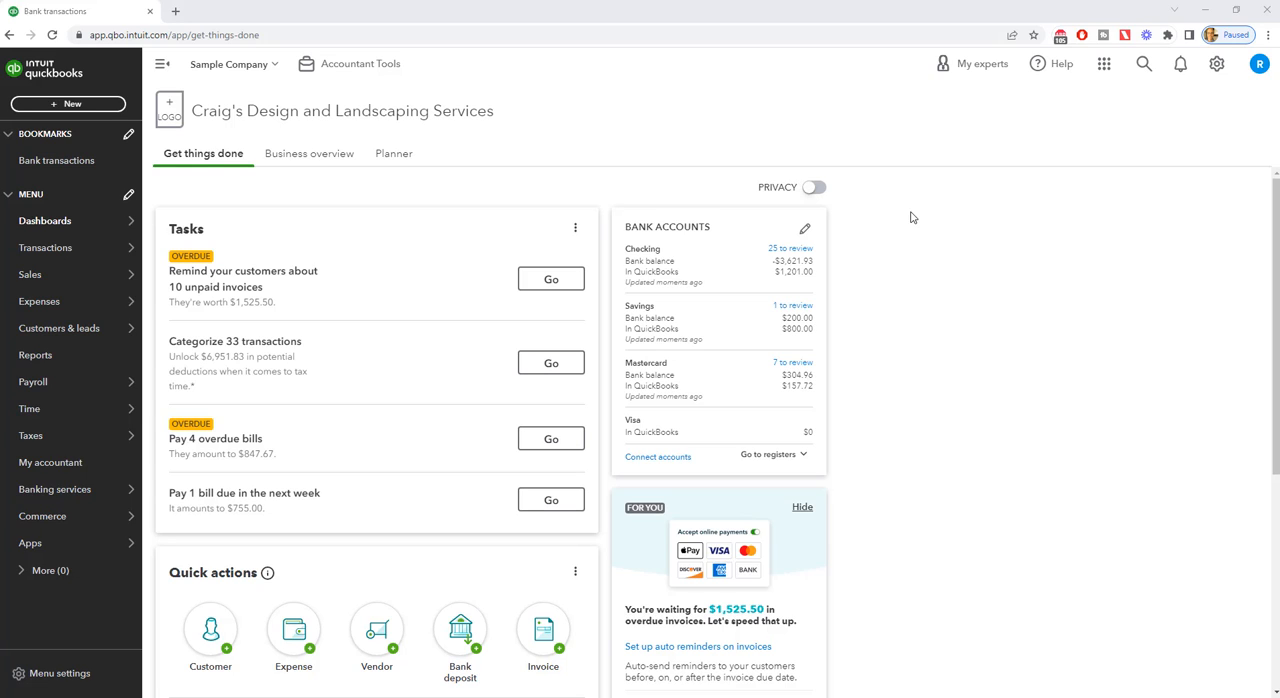
pyautogui.moveTo(72, 104)
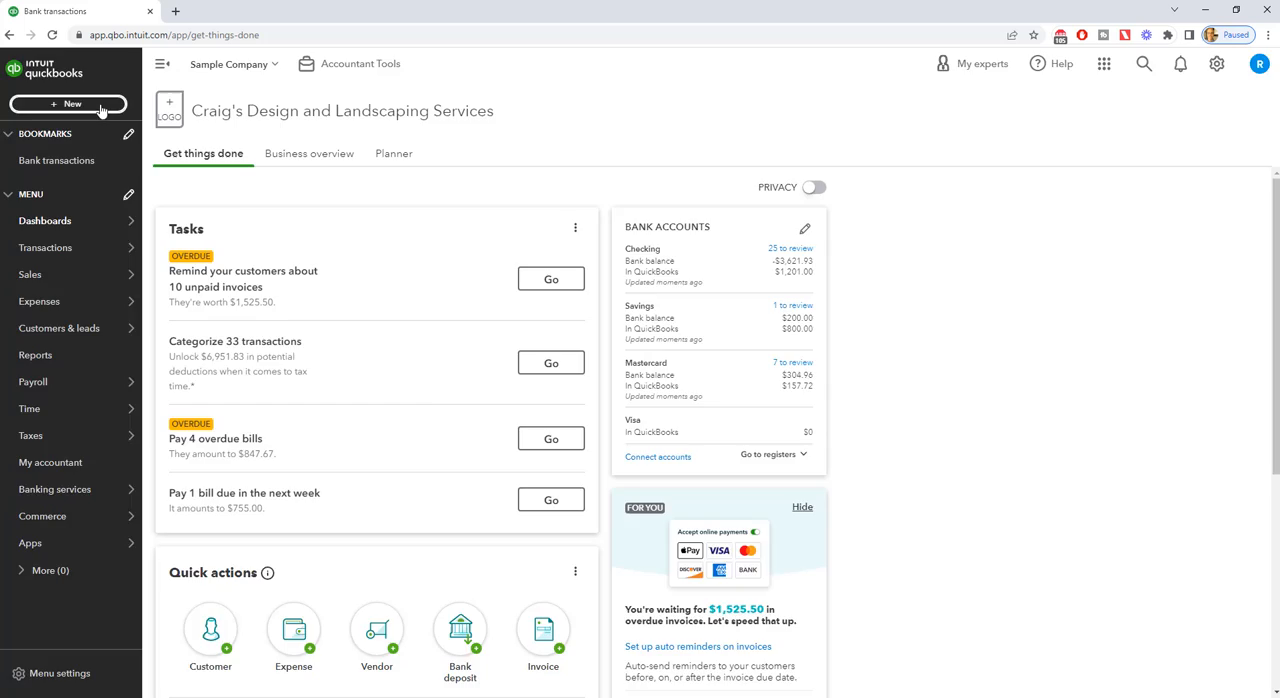
# Open the + New menu of transaction types on the dashboard
pyautogui.click(68, 104)
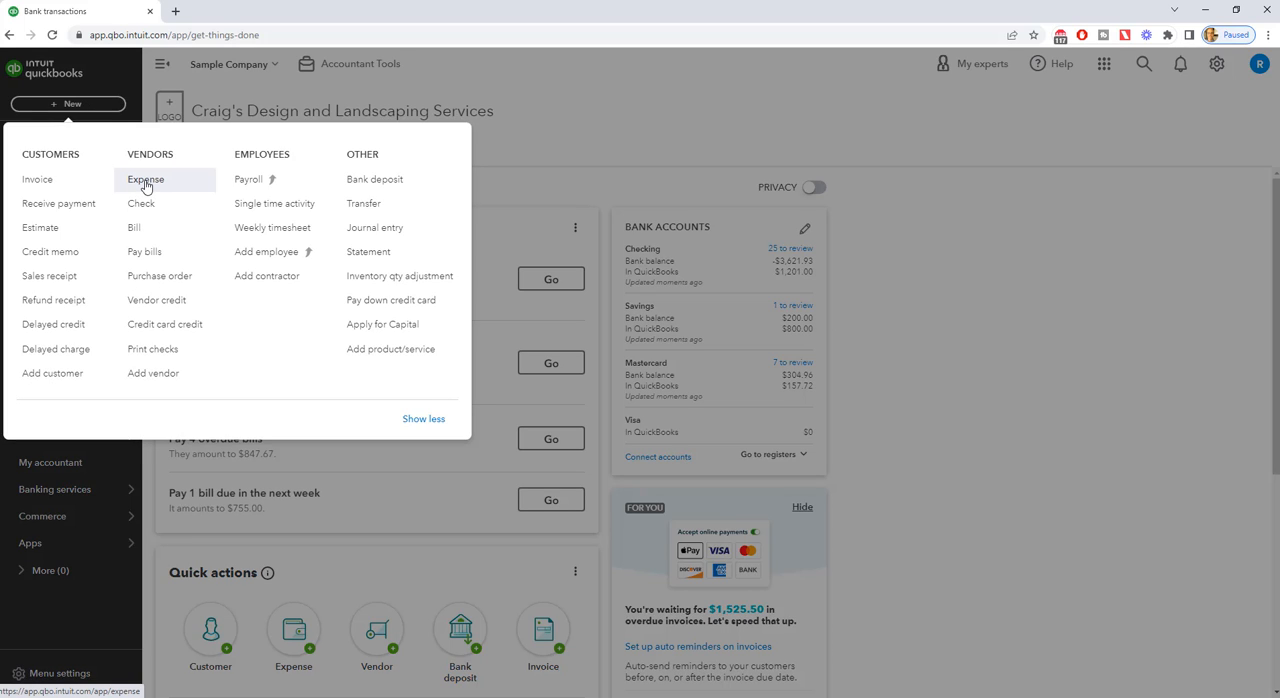
# Start an expense with payee Bob's Burger Joint, paid from the Mastercard account
pyautogui.click(145, 179)
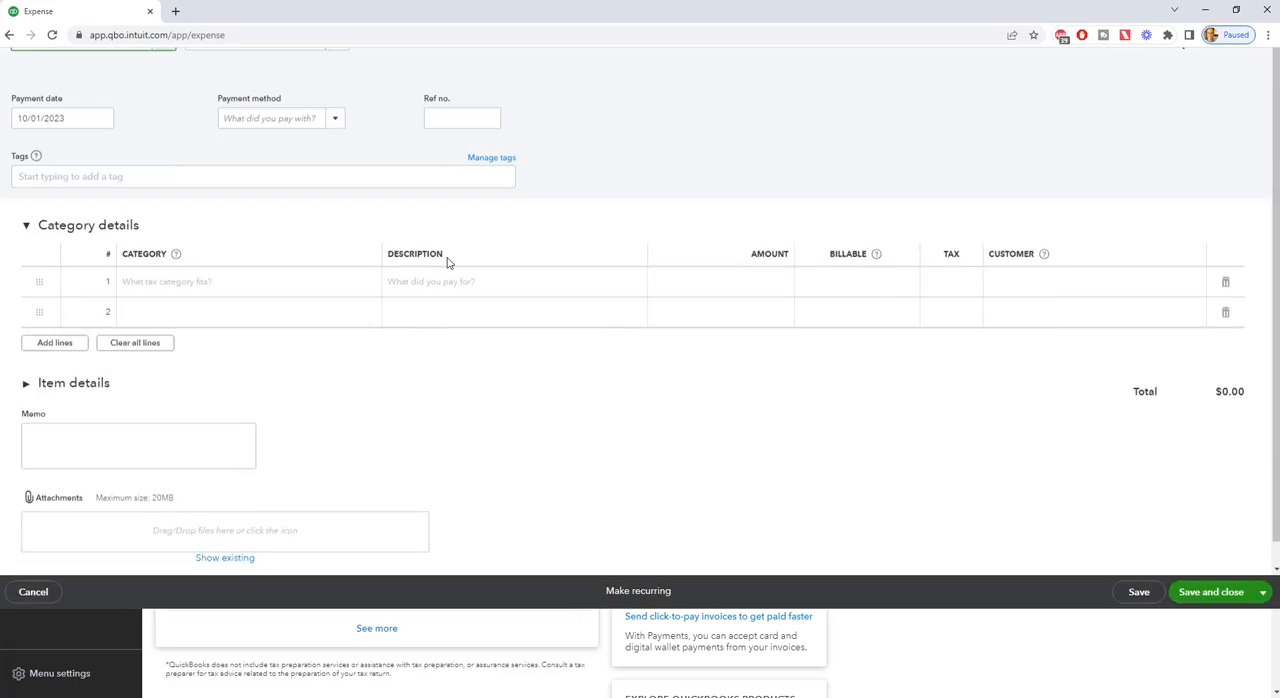
pyautogui.scroll(3)
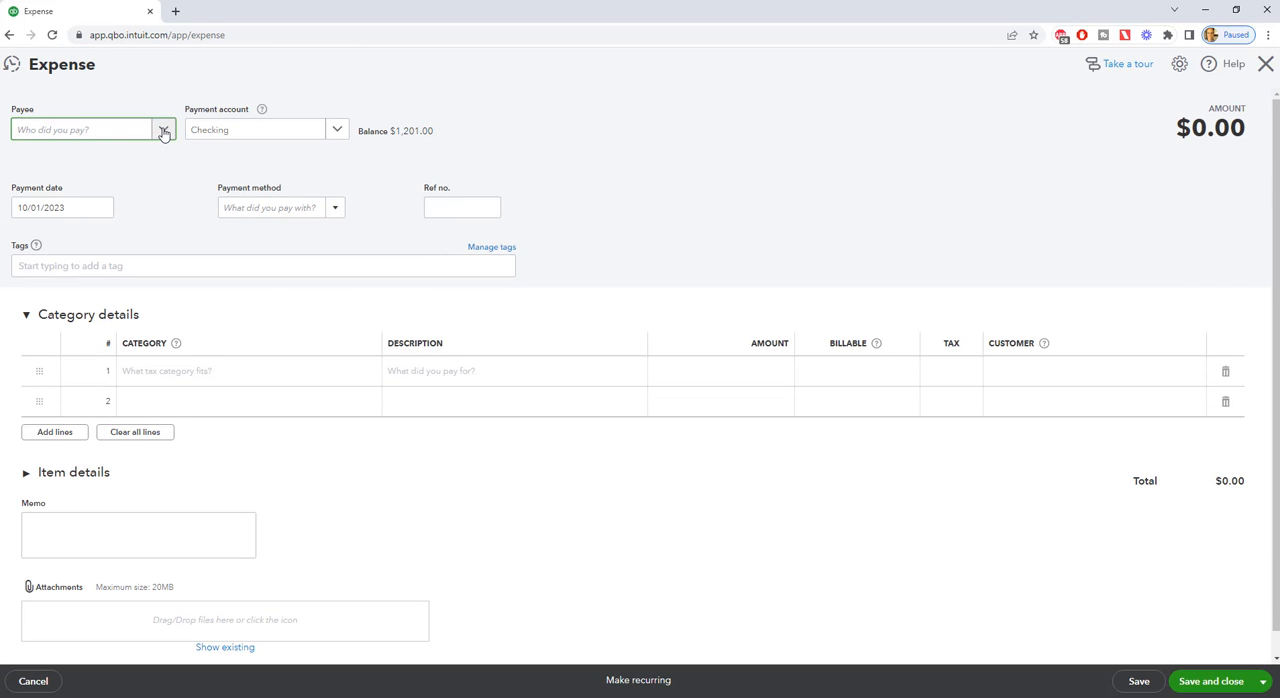
pyautogui.write("Bob's Burger Joint")
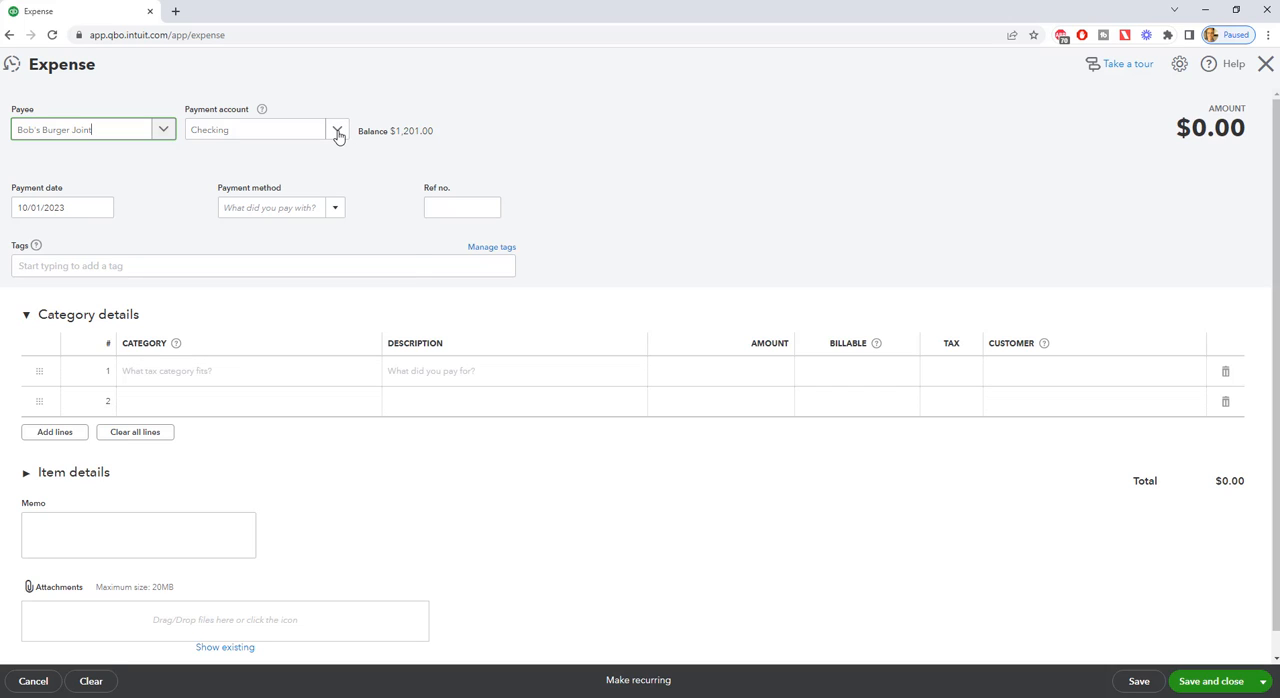
pyautogui.click(337, 130)
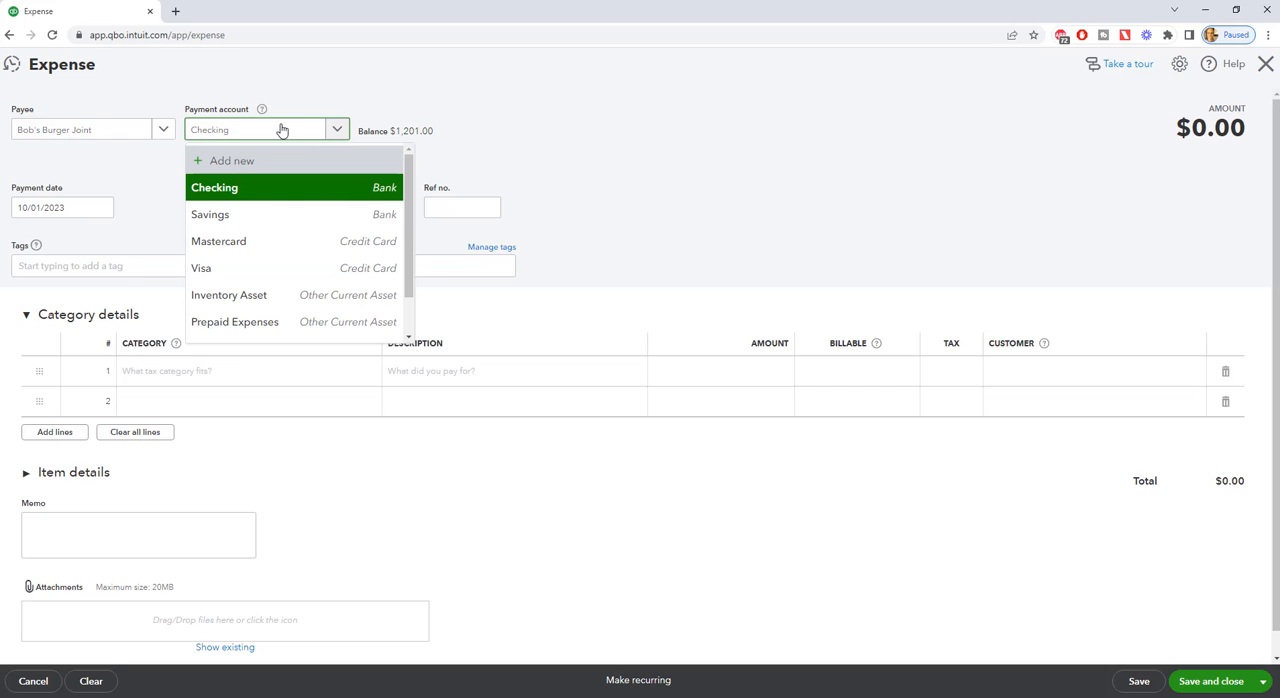
pyautogui.moveTo(240, 241)
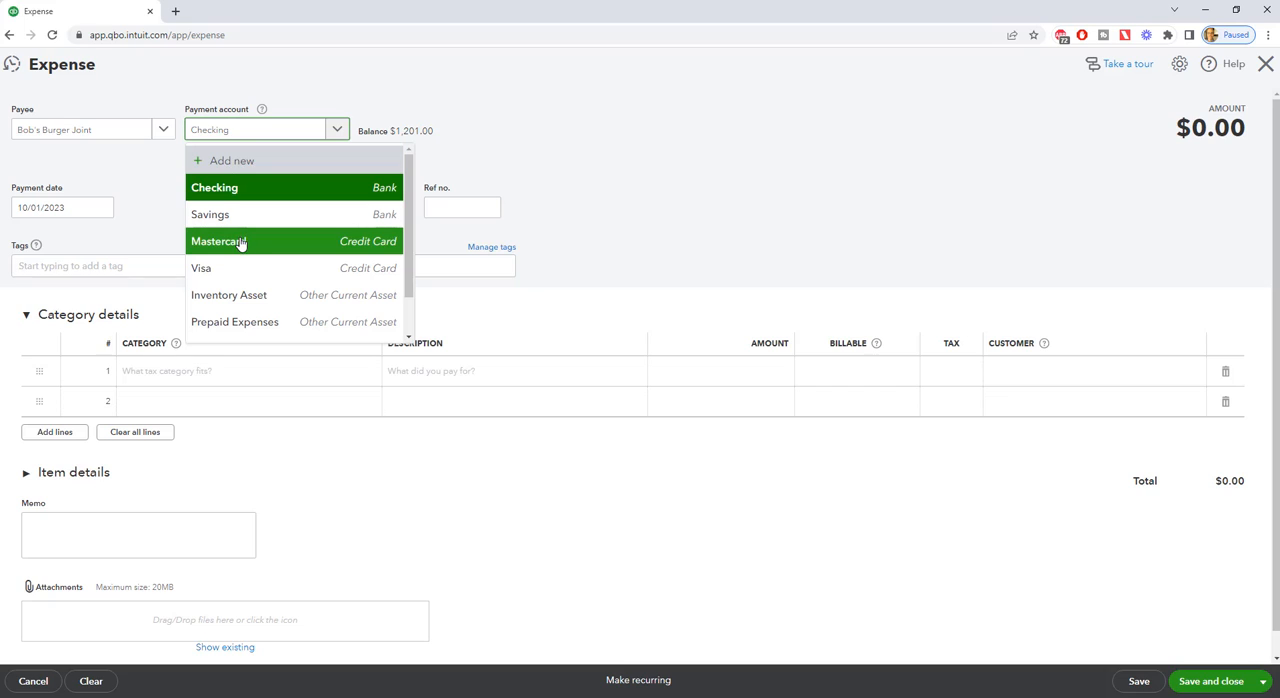
pyautogui.moveTo(253, 244)
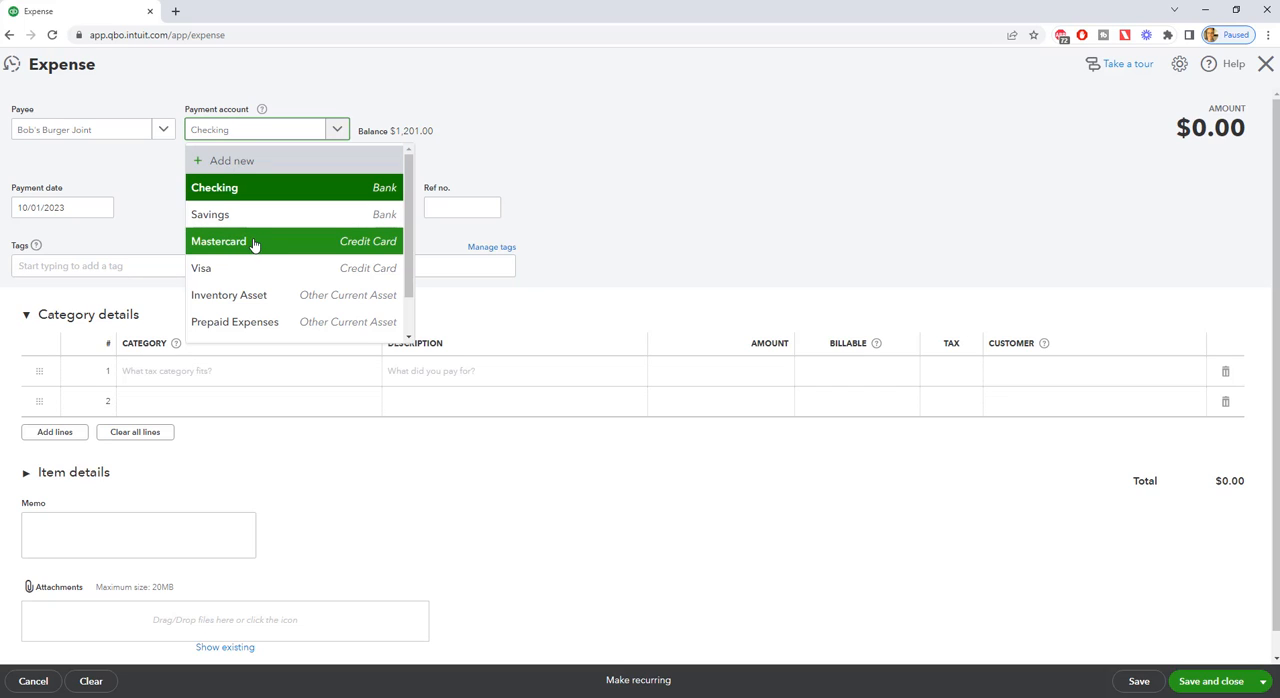
pyautogui.click(218, 241)
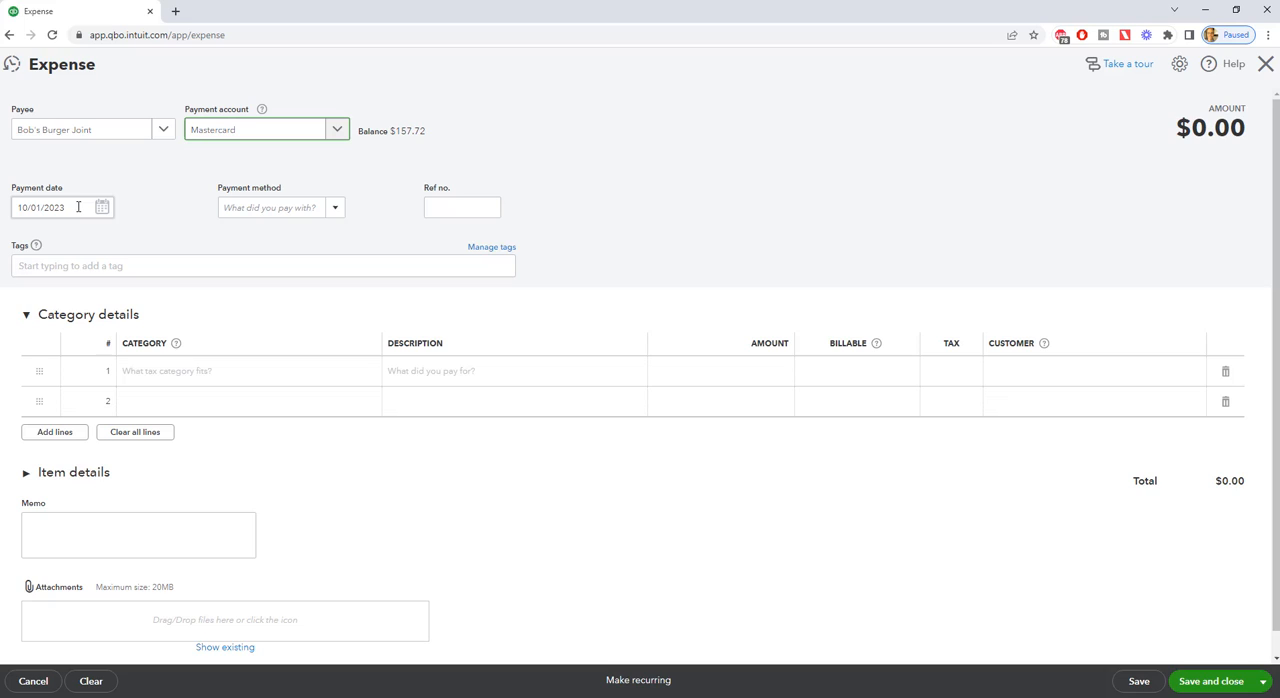
# Pick September 20, 2023 as the expense's payment date from the calendar
pyautogui.click(255, 129)
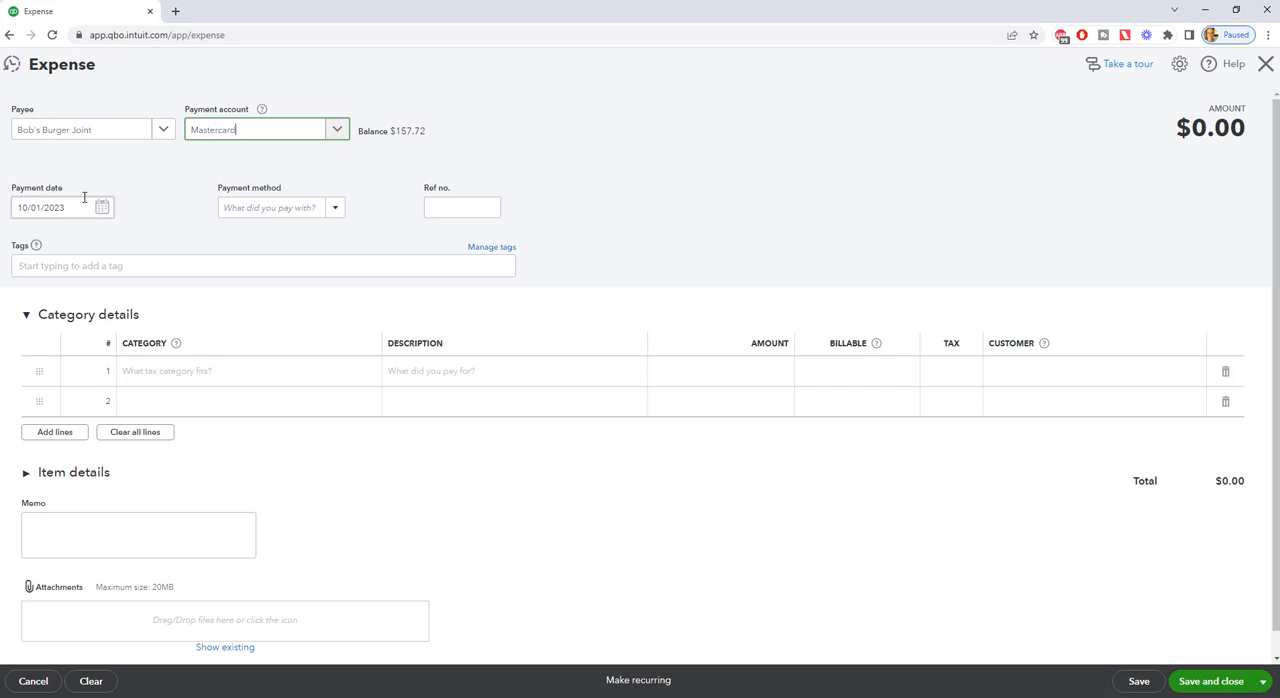
pyautogui.moveTo(76, 207)
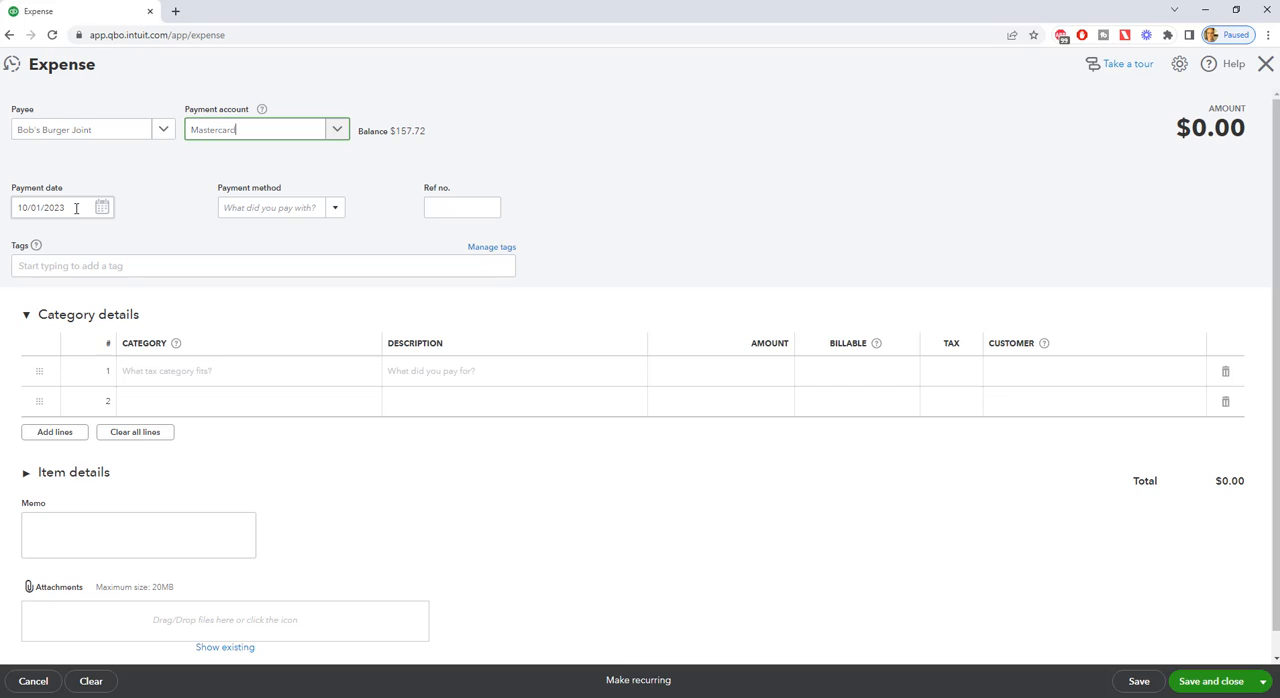
pyautogui.click(102, 208)
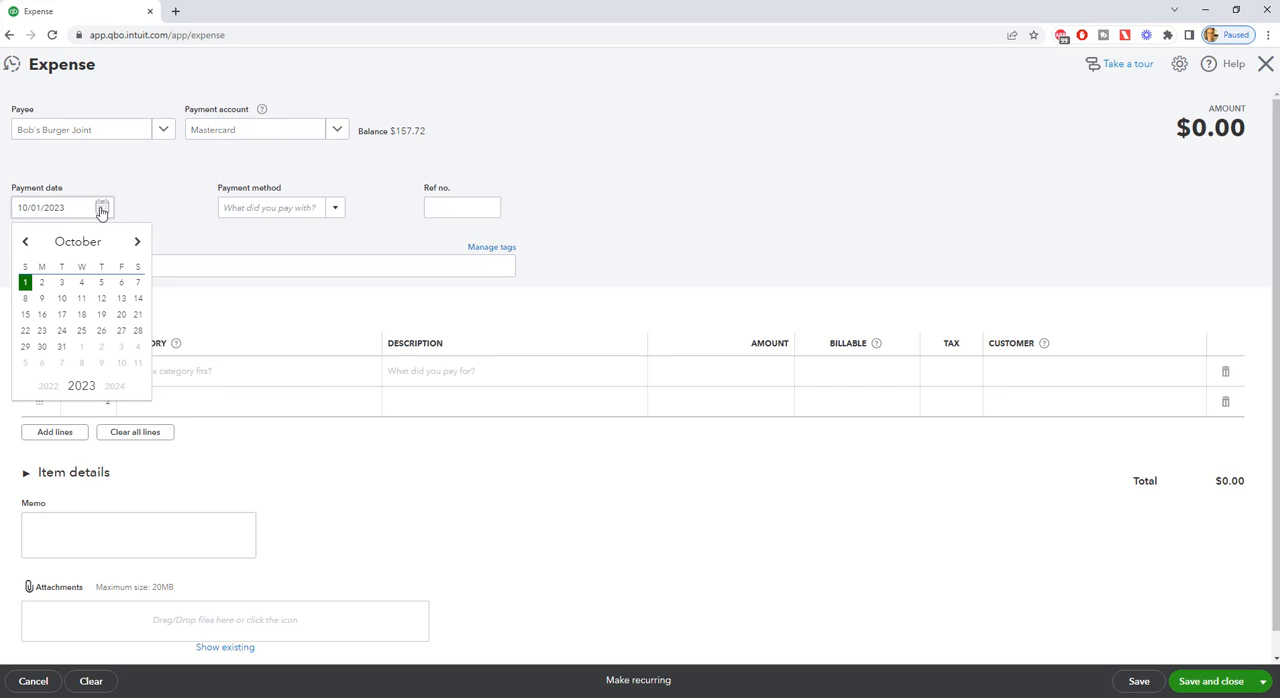
pyautogui.click(25, 241)
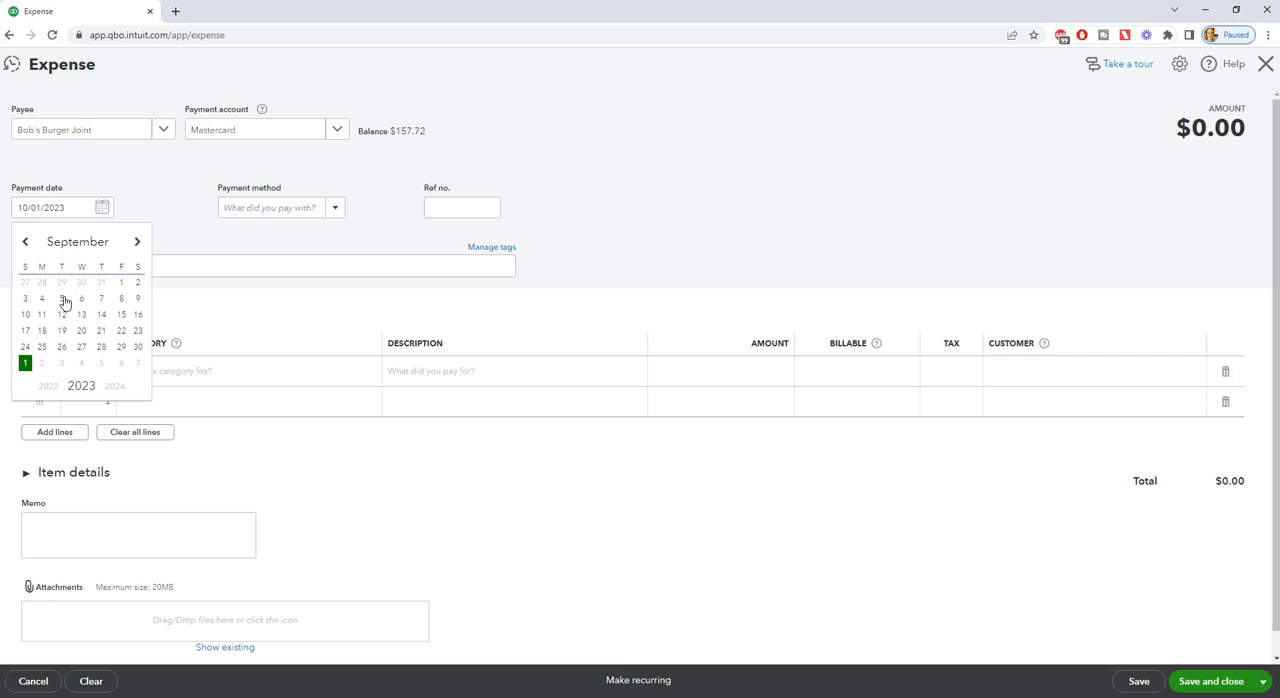
pyautogui.click(81, 330)
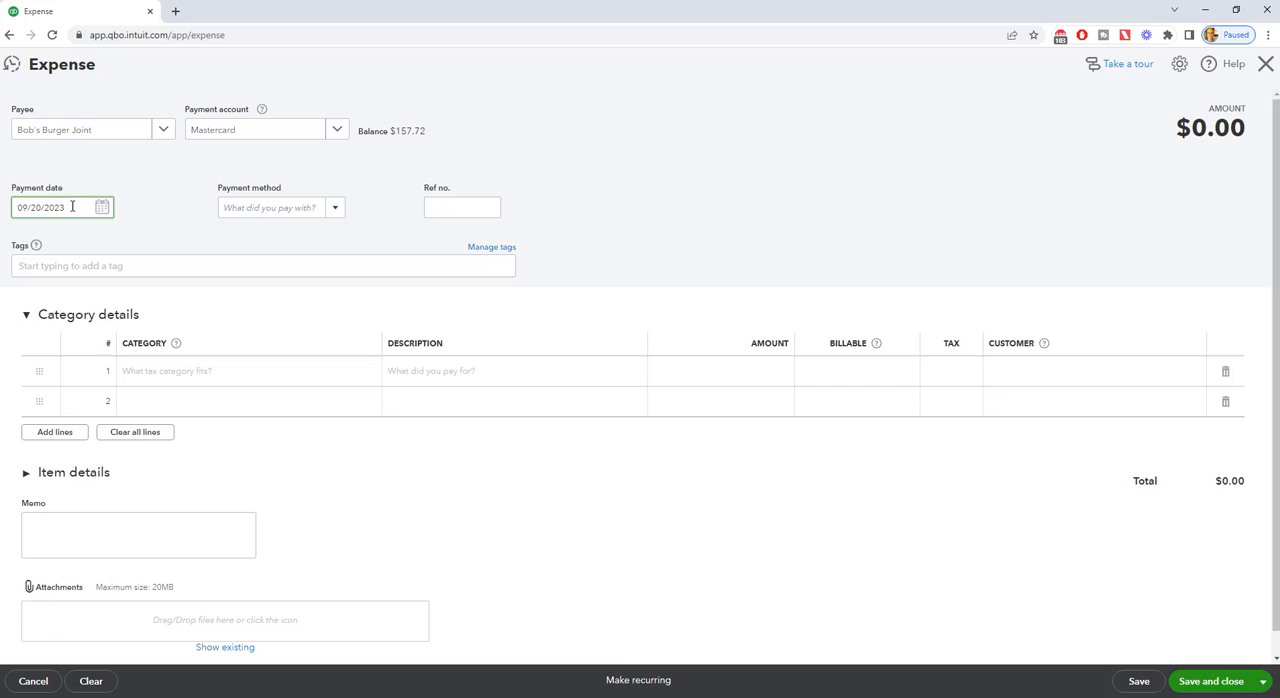
pyautogui.moveTo(345, 211)
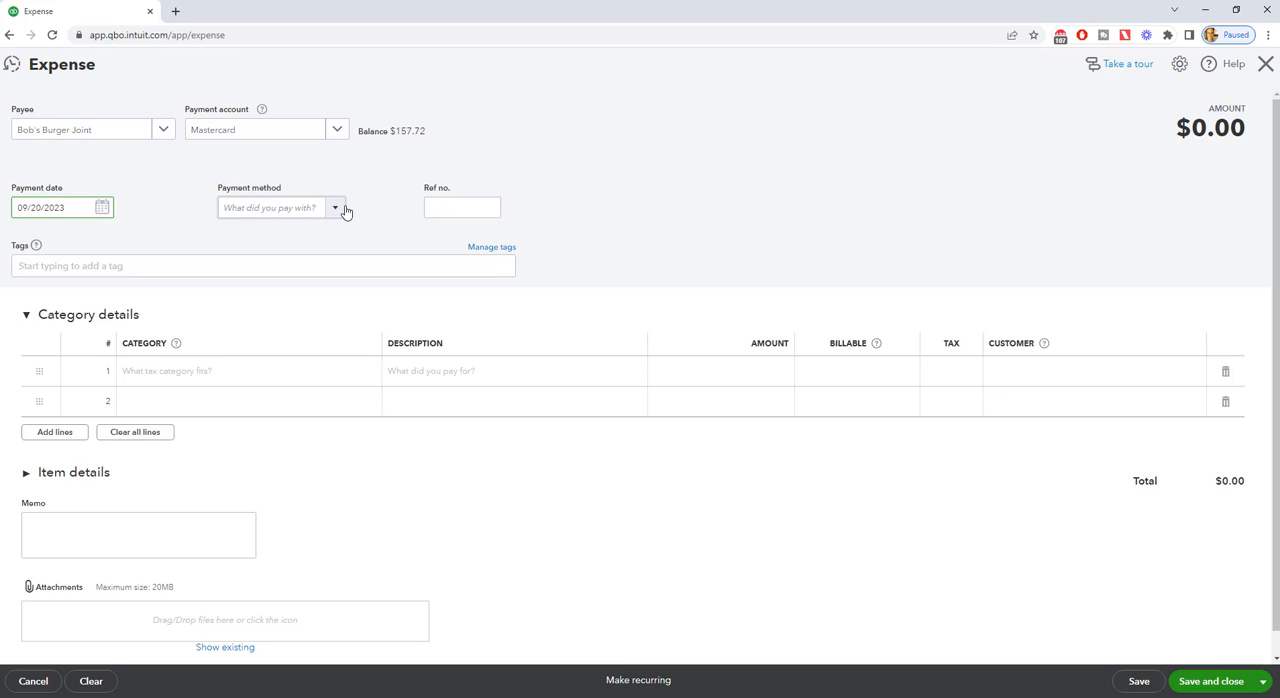
# Set payment method to MasterCard and categorize line 1 as Meals and Entertainment
pyautogui.click(336, 208)
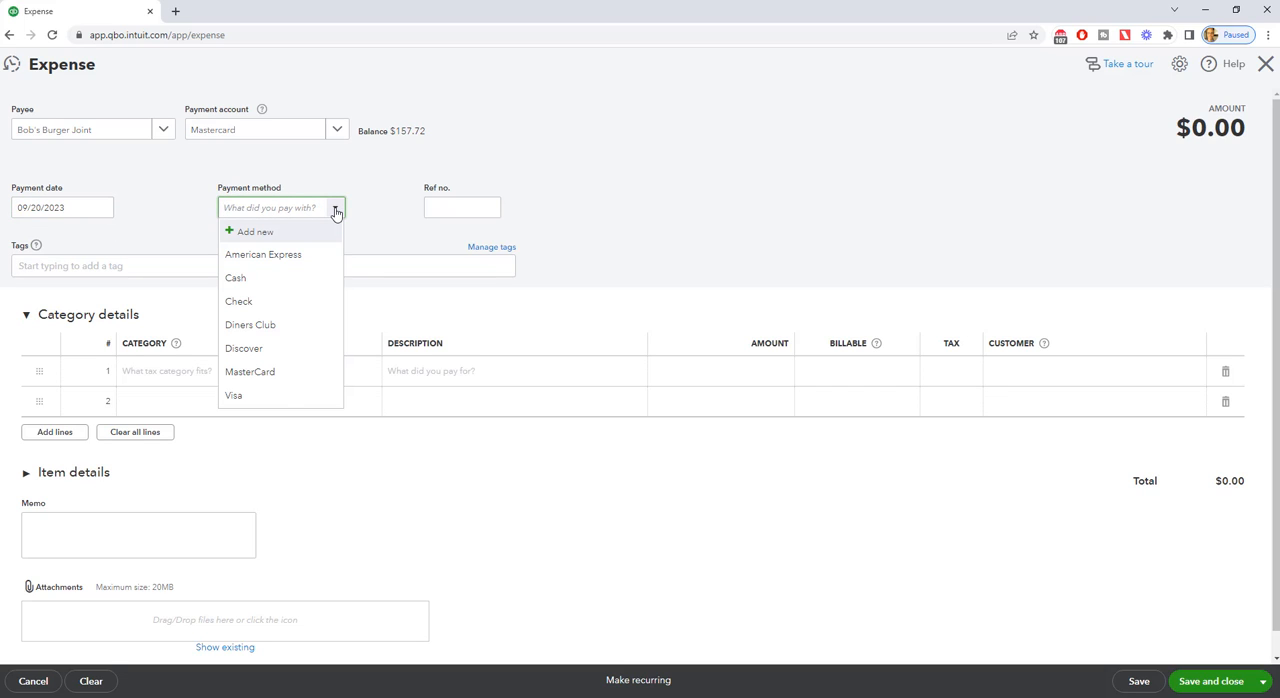
pyautogui.click(250, 371)
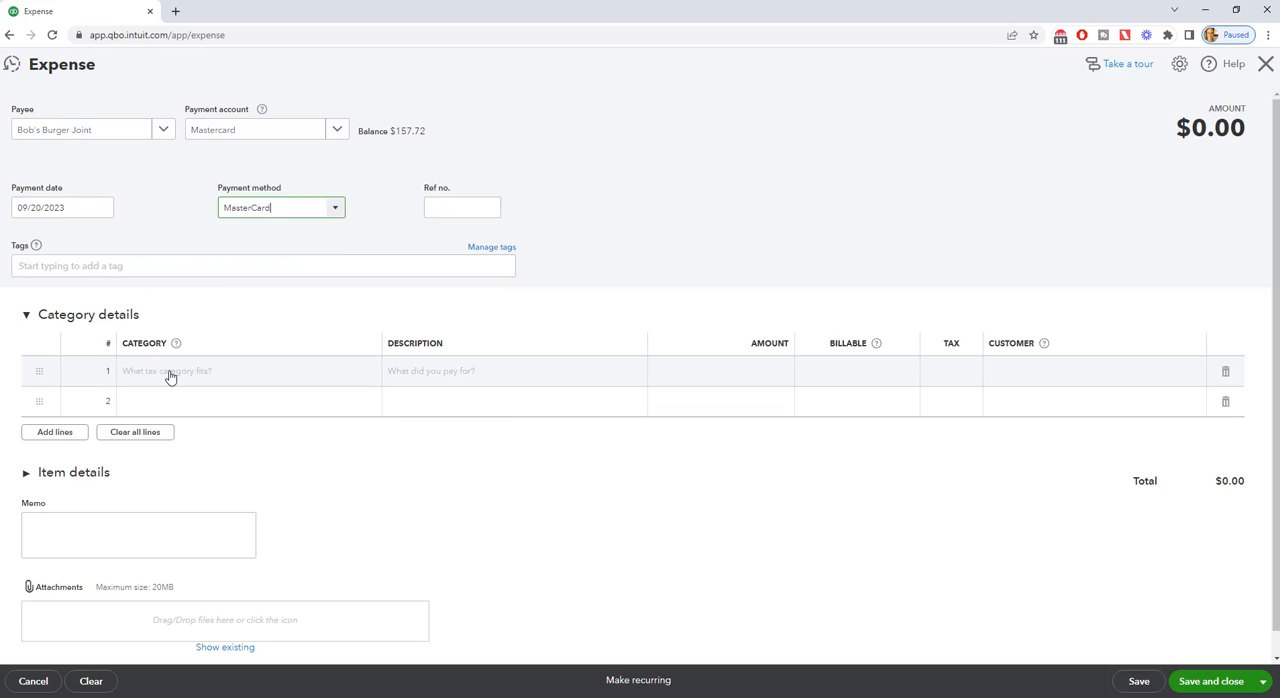
pyautogui.click(240, 371)
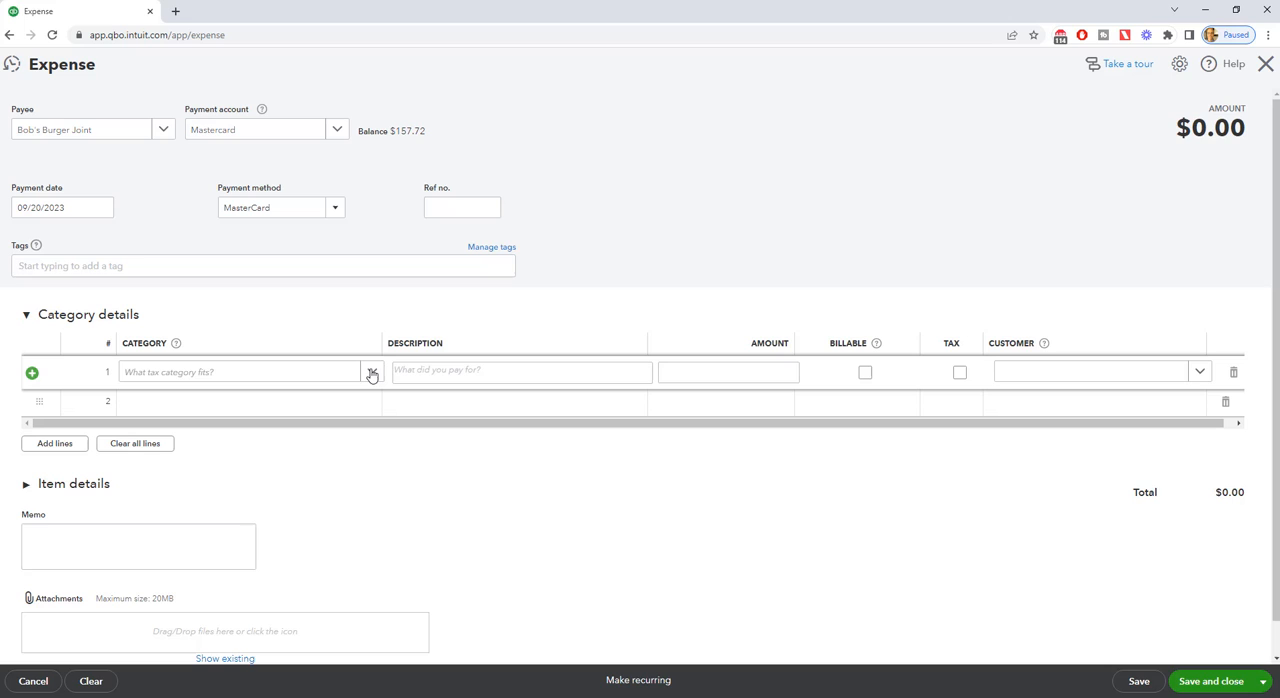
pyautogui.click(240, 371)
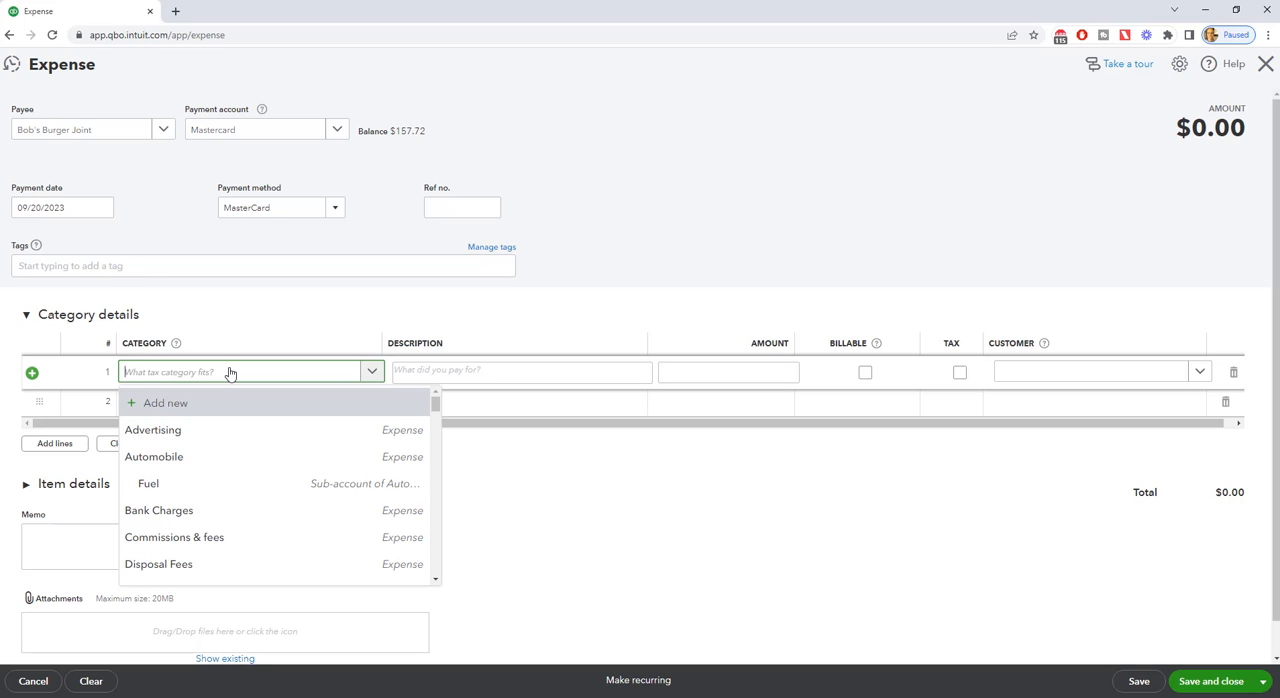
pyautogui.write('mea')
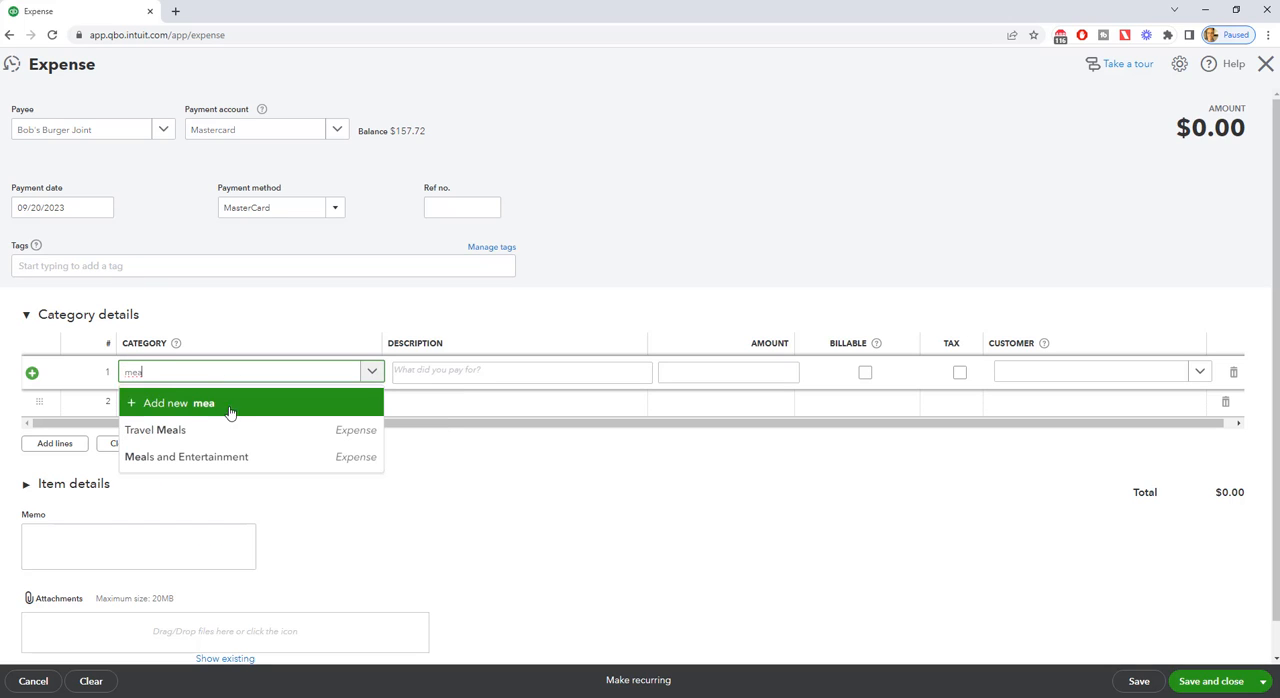
pyautogui.click(186, 457)
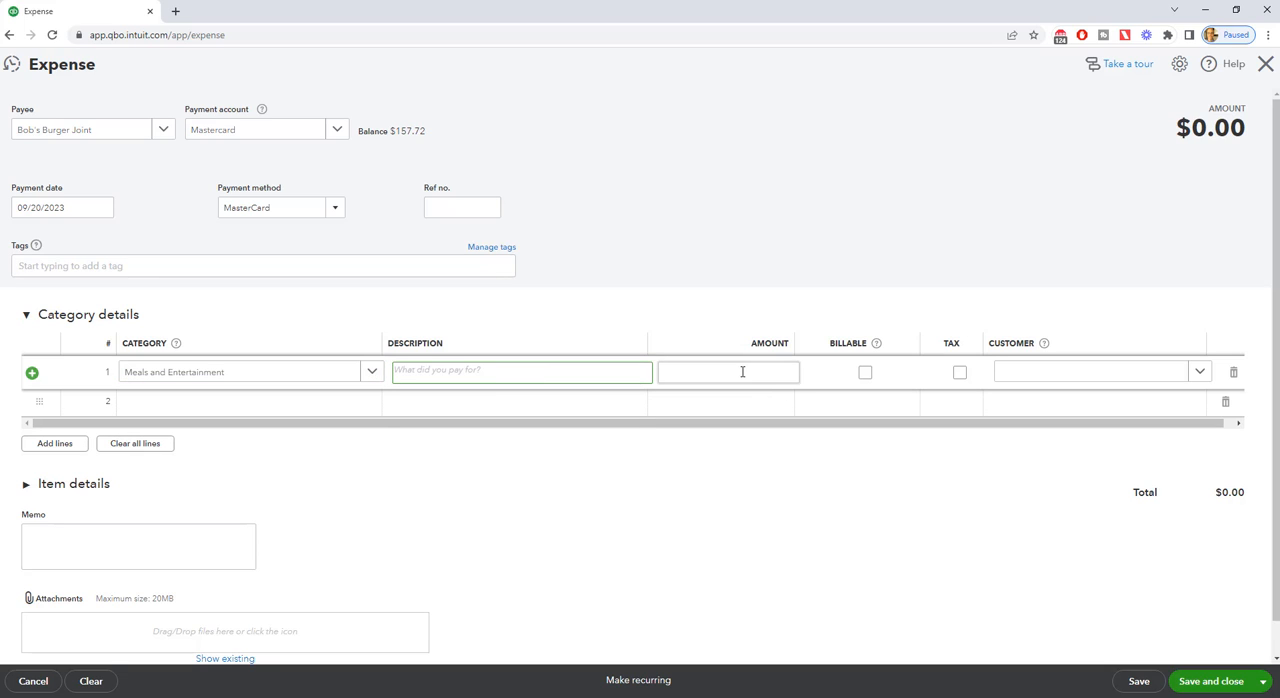
# Enter 52.36 as the first category line's amount
pyautogui.click(728, 371)
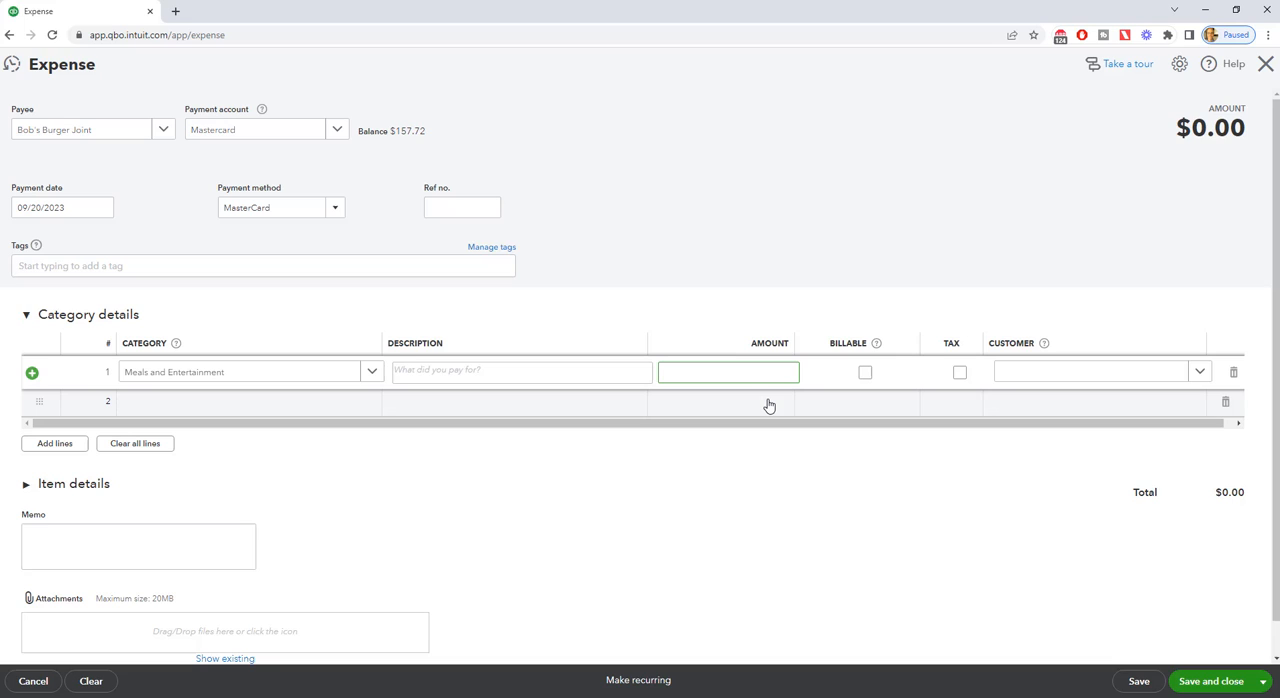
pyautogui.write('52.3')
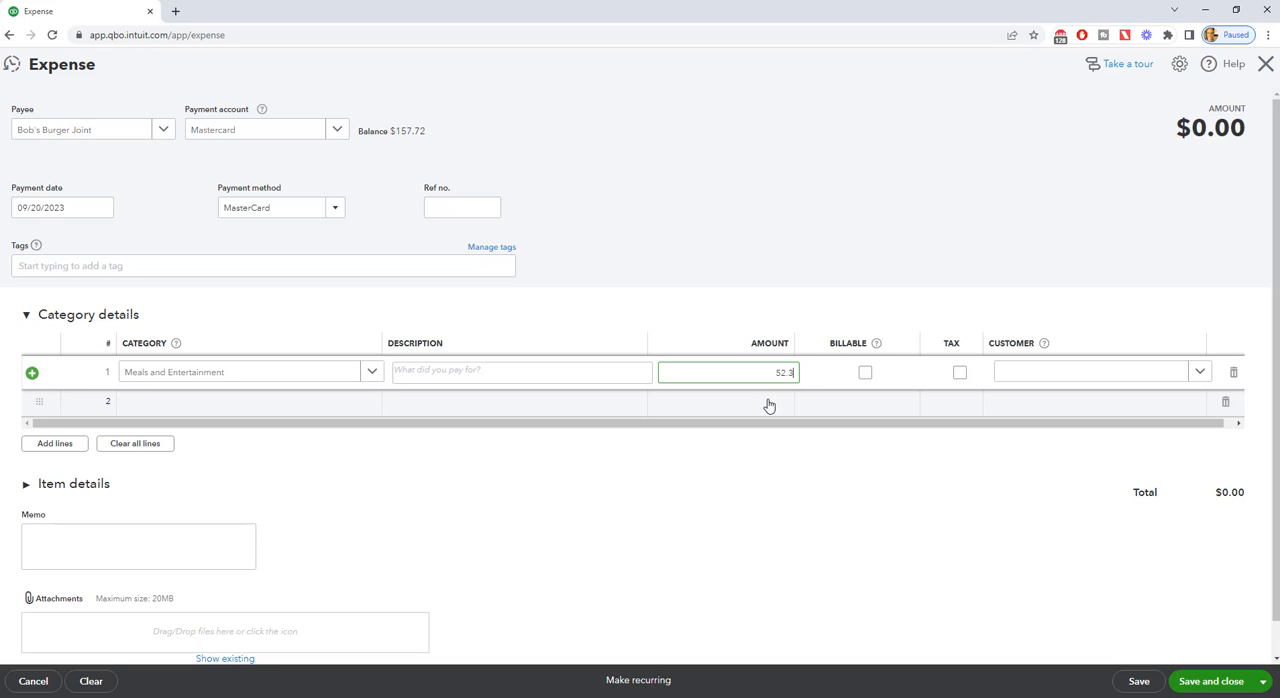
pyautogui.write('6')
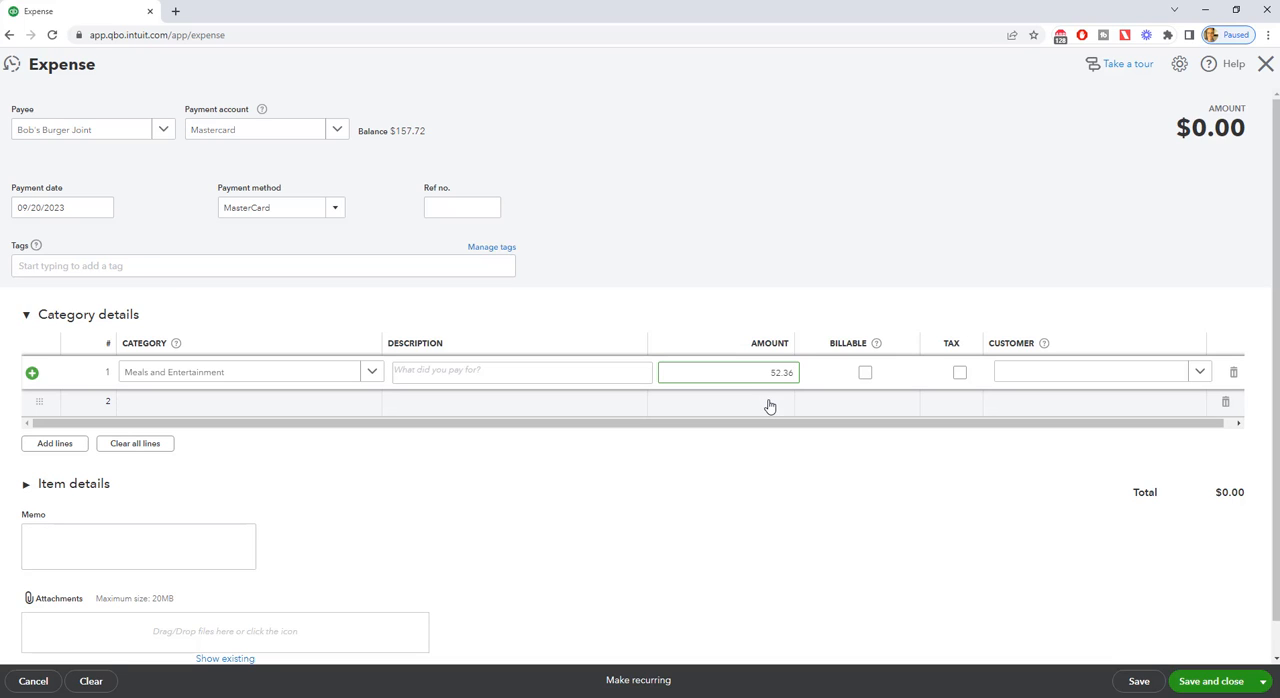
# Commit the 52.36 amount so the expense total shows $52.36
pyautogui.click(864, 372)
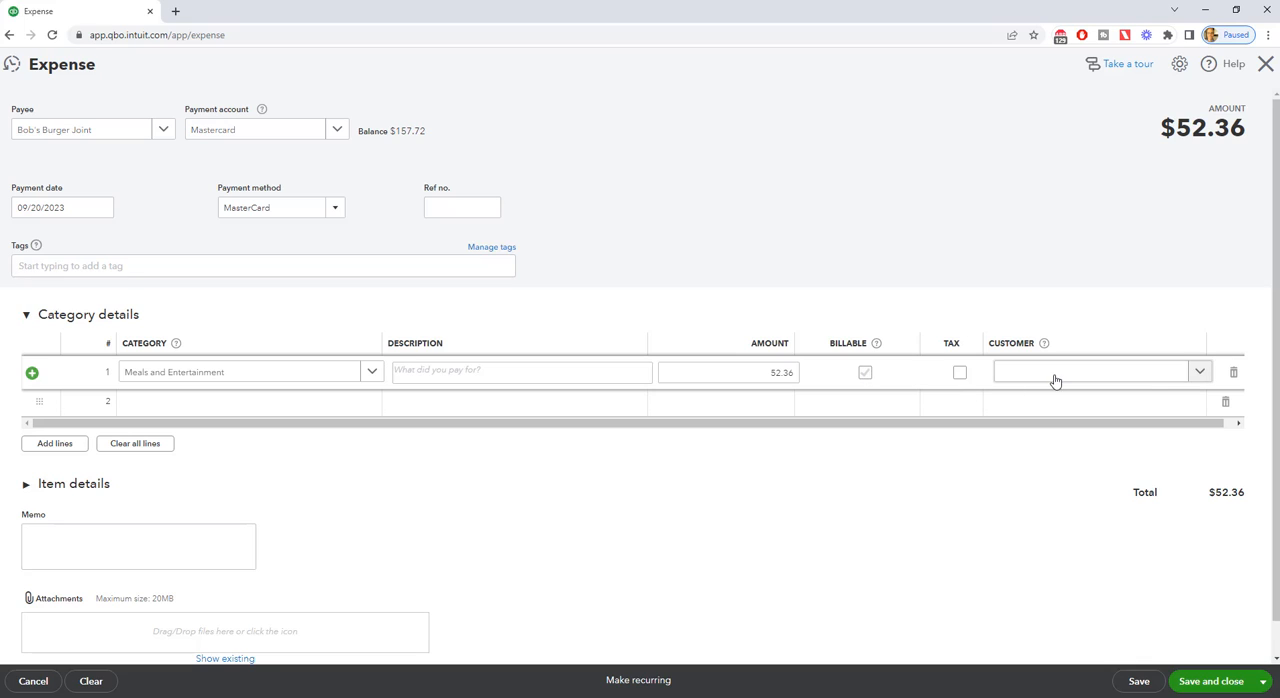
pyautogui.moveTo(1072, 379)
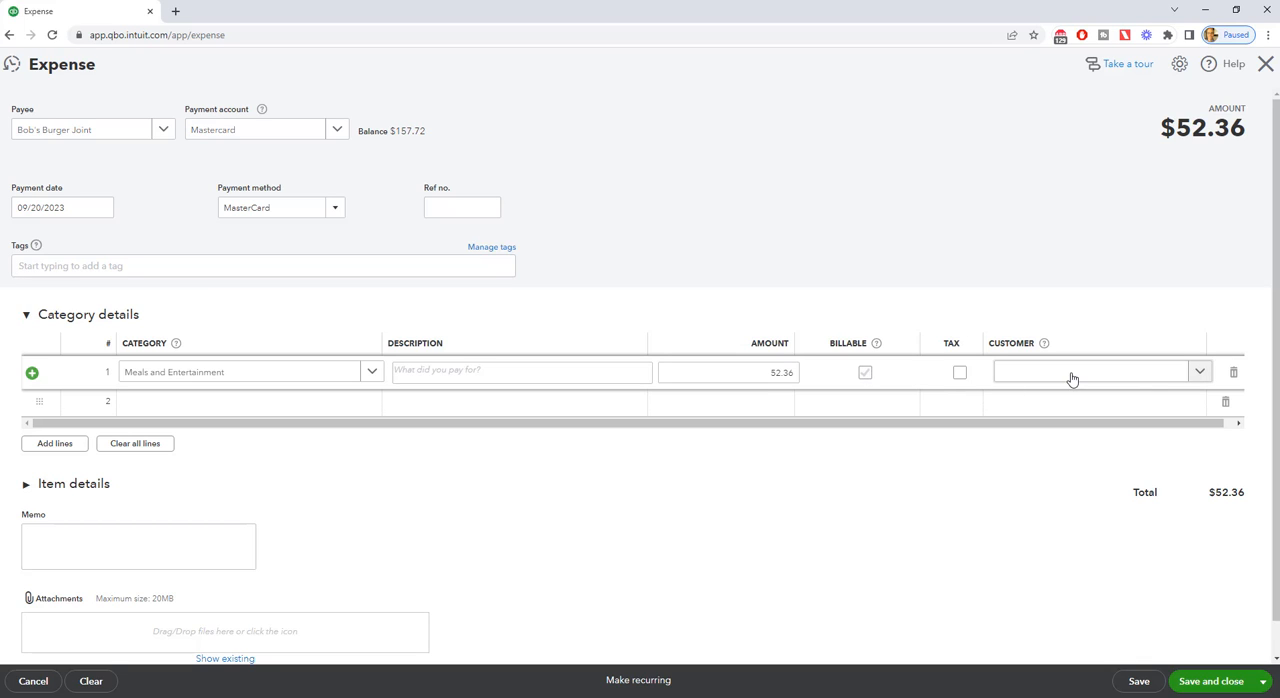
pyautogui.moveTo(1092, 381)
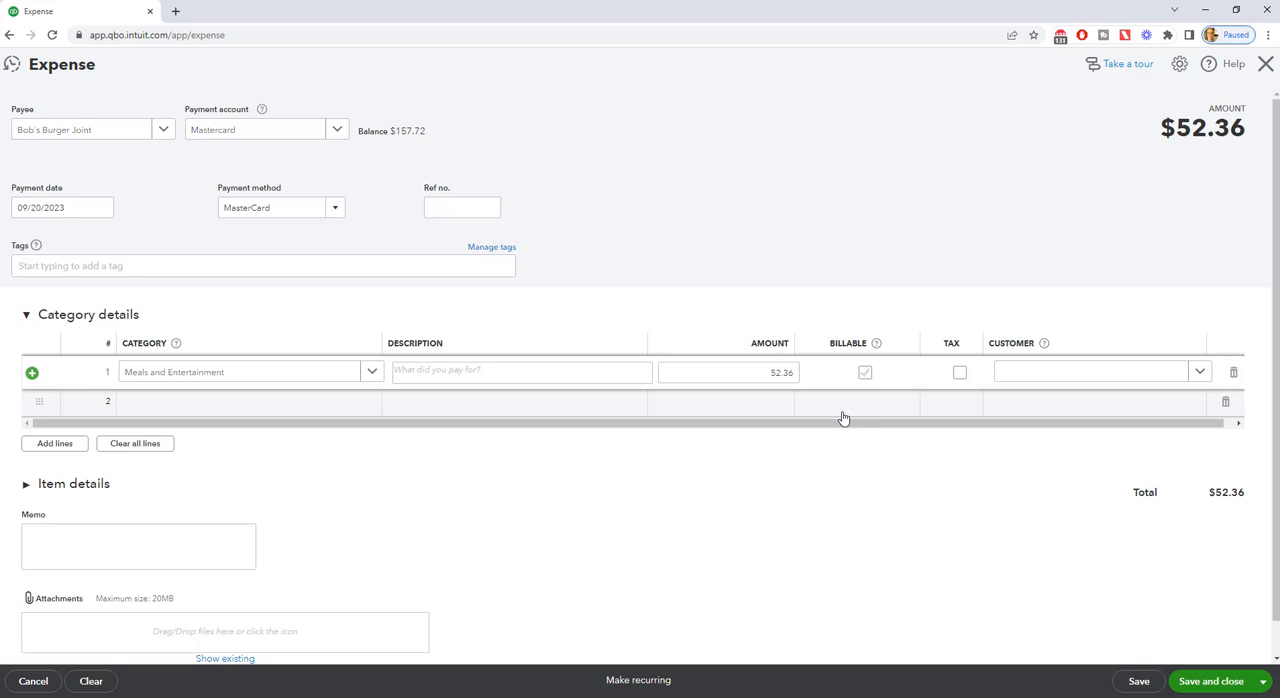
pyautogui.moveTo(1093, 437)
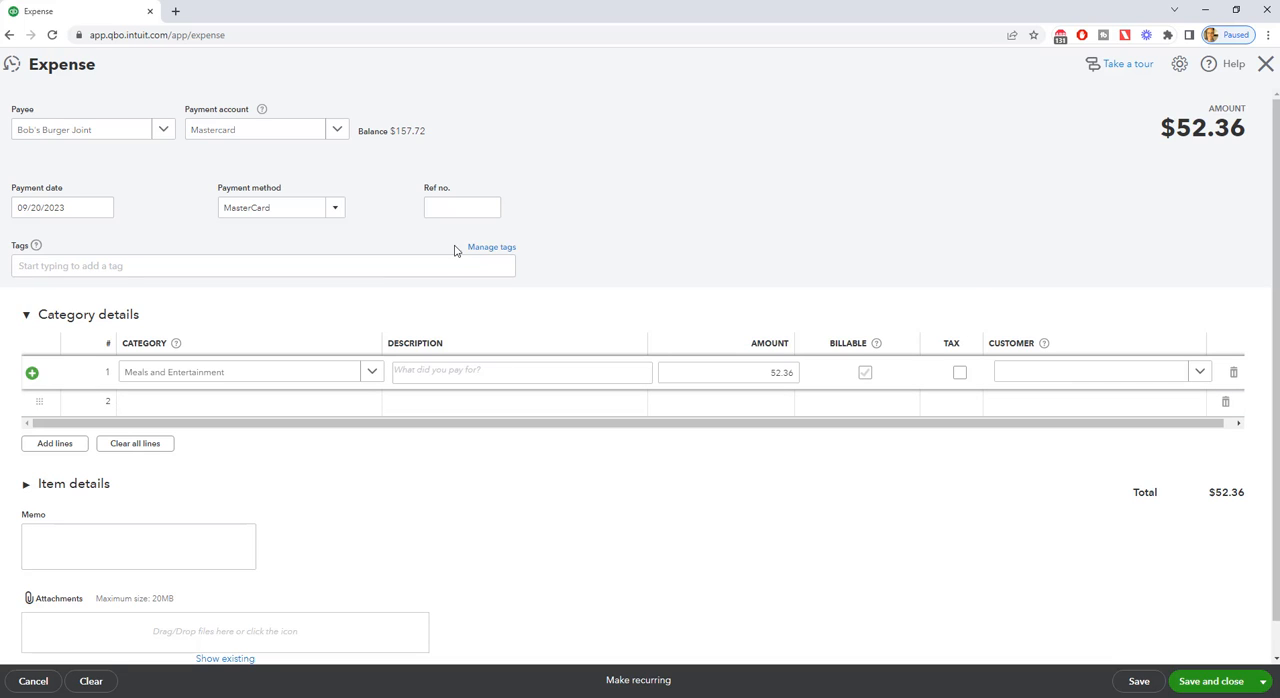
pyautogui.moveTo(263, 167)
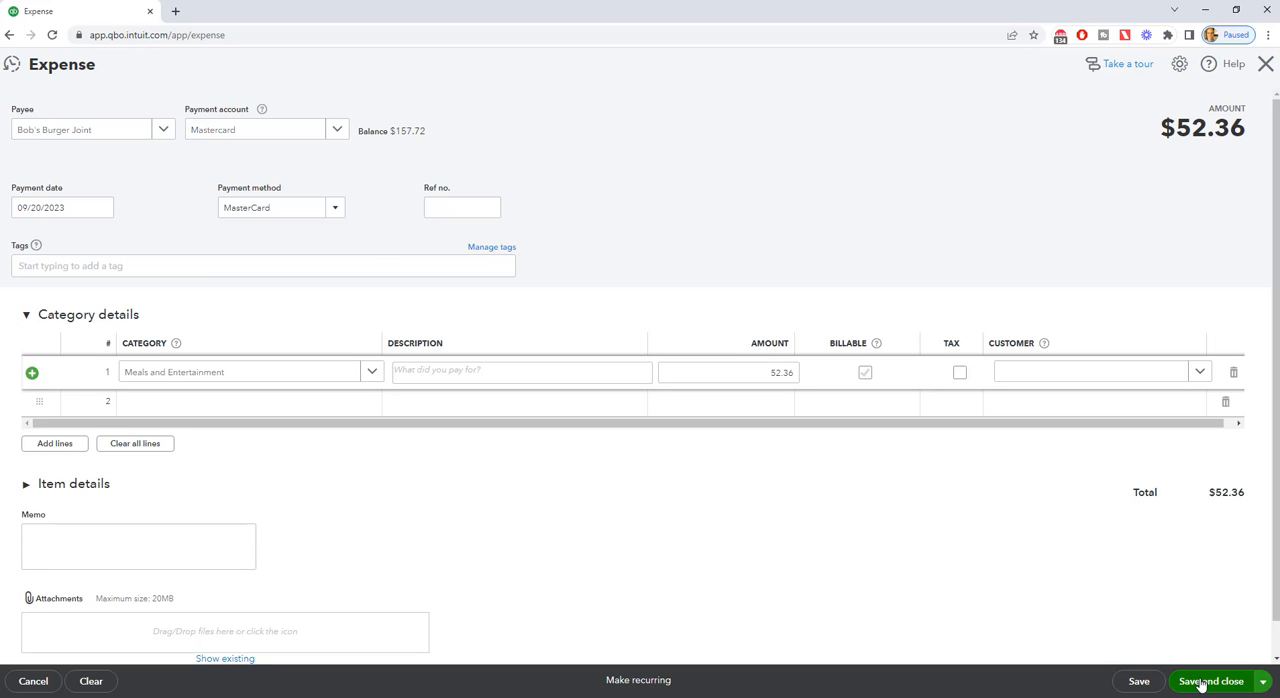
# Save and close the $52.36 Bob's Burger Joint expense
pyautogui.click(1211, 681)
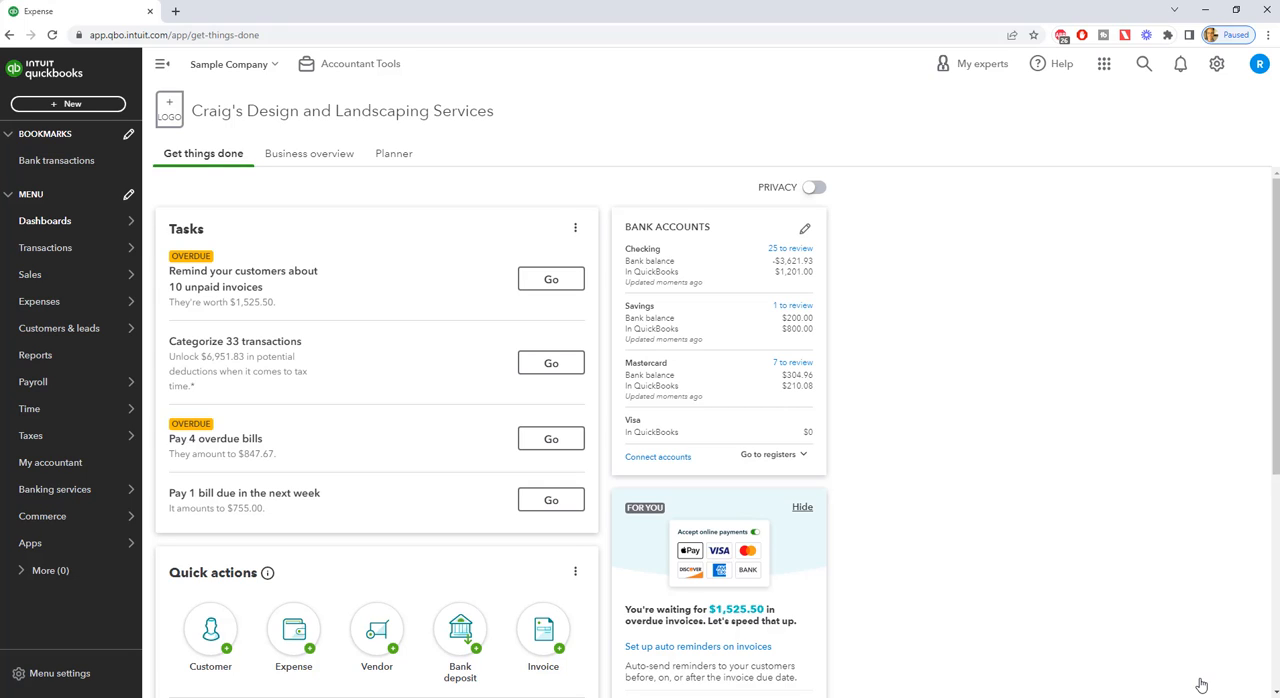
pyautogui.moveTo(1126, 645)
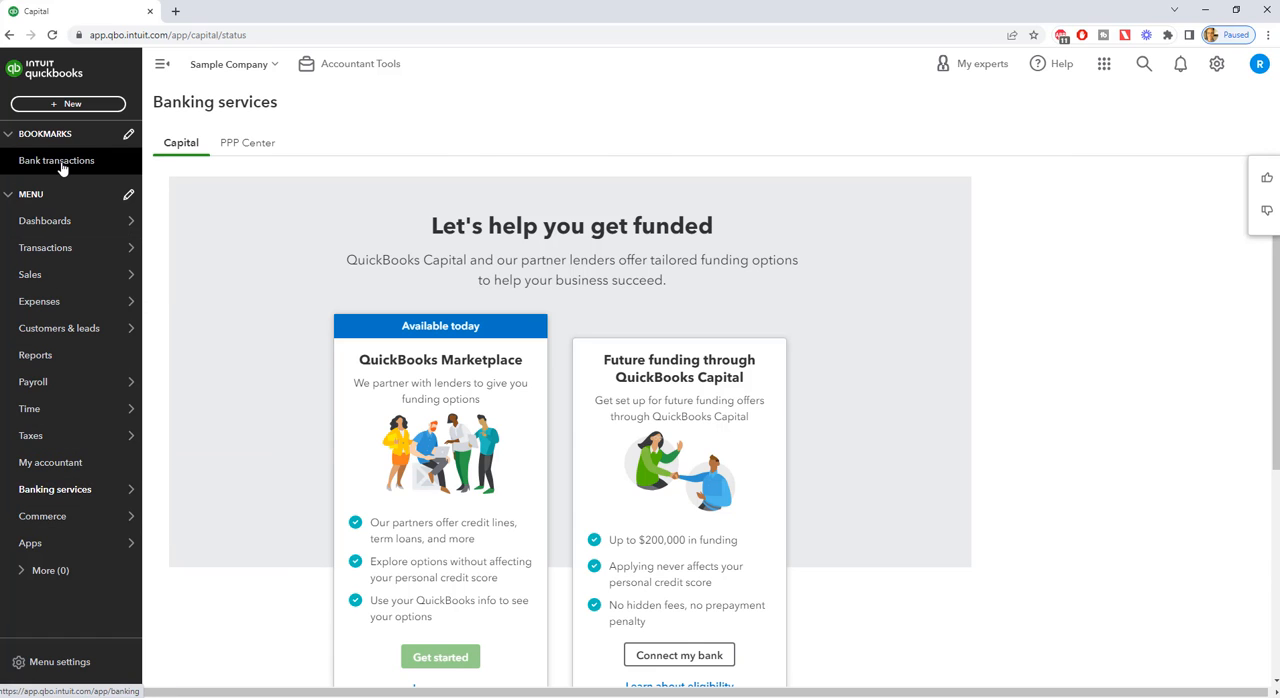
# Go to Bank transactions to view Mastercard's seven items for review
pyautogui.click(56, 160)
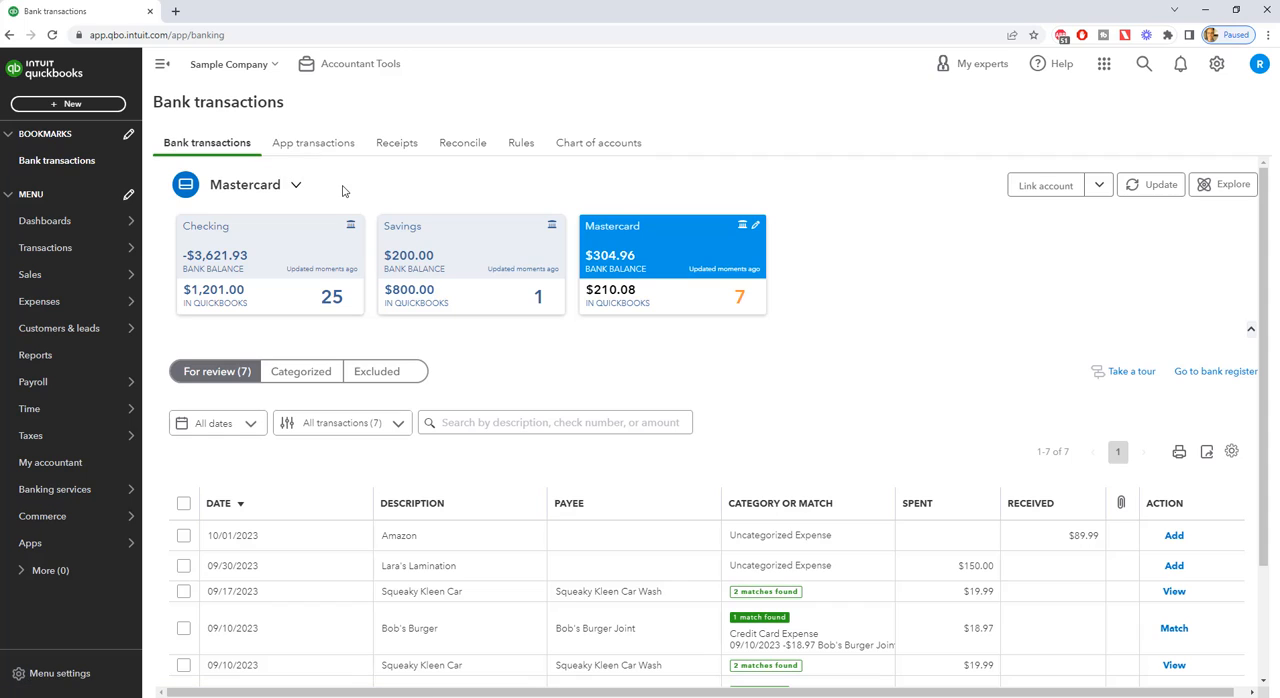
pyautogui.moveTo(291, 261)
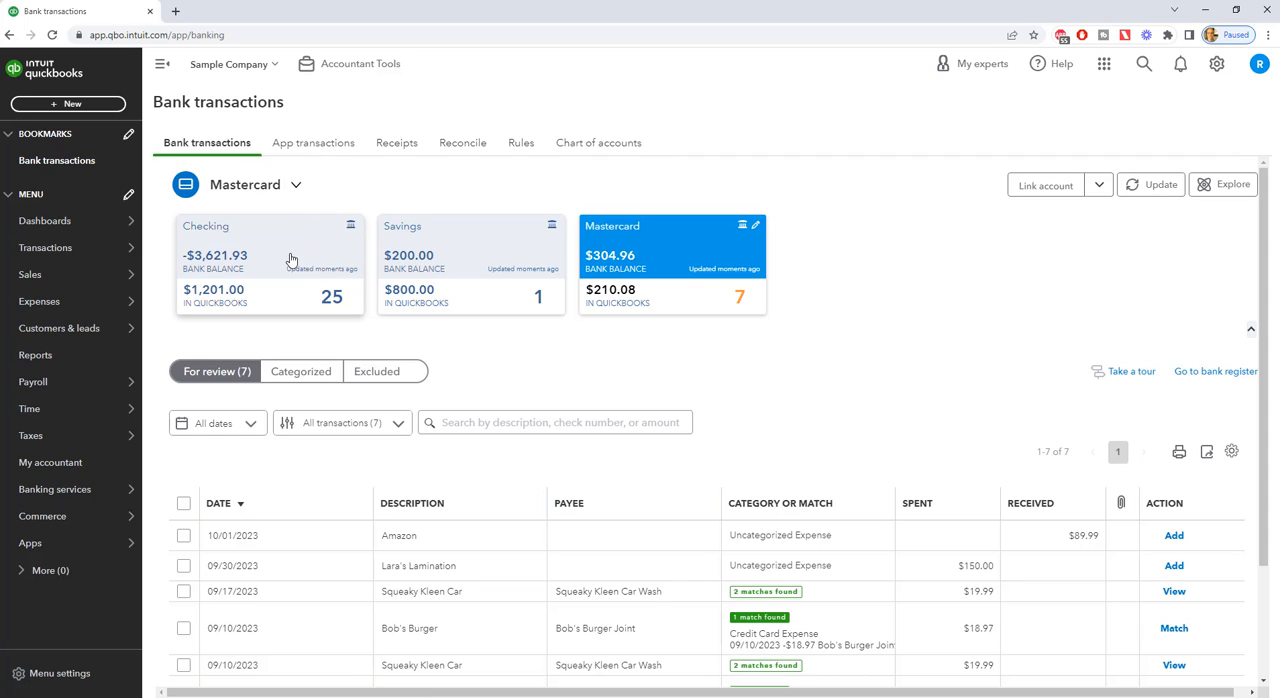
pyautogui.moveTo(688, 264)
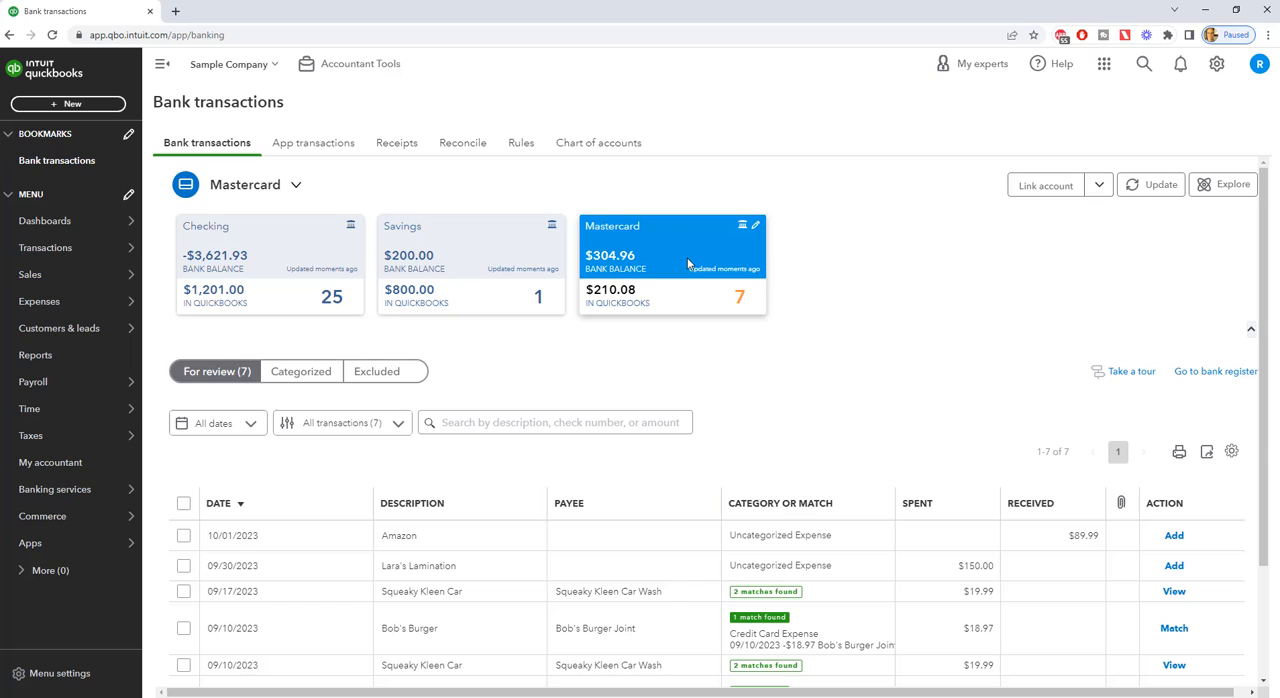
pyautogui.moveTo(669, 264)
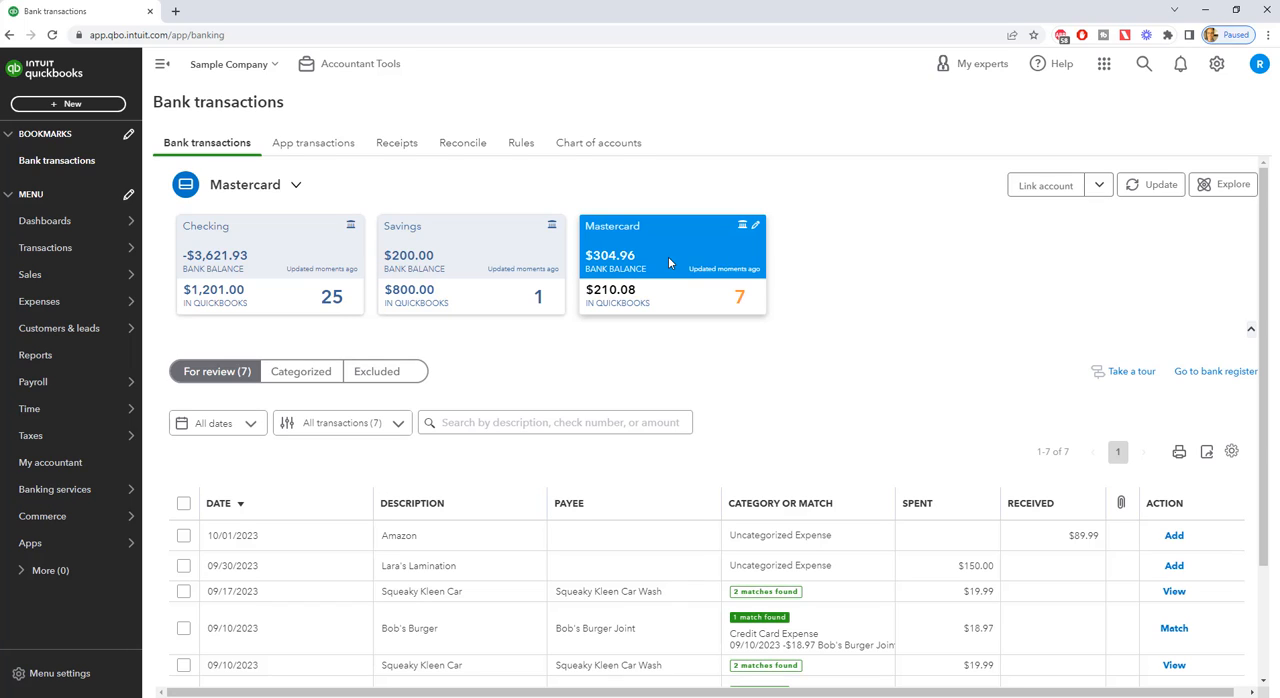
pyautogui.moveTo(689, 320)
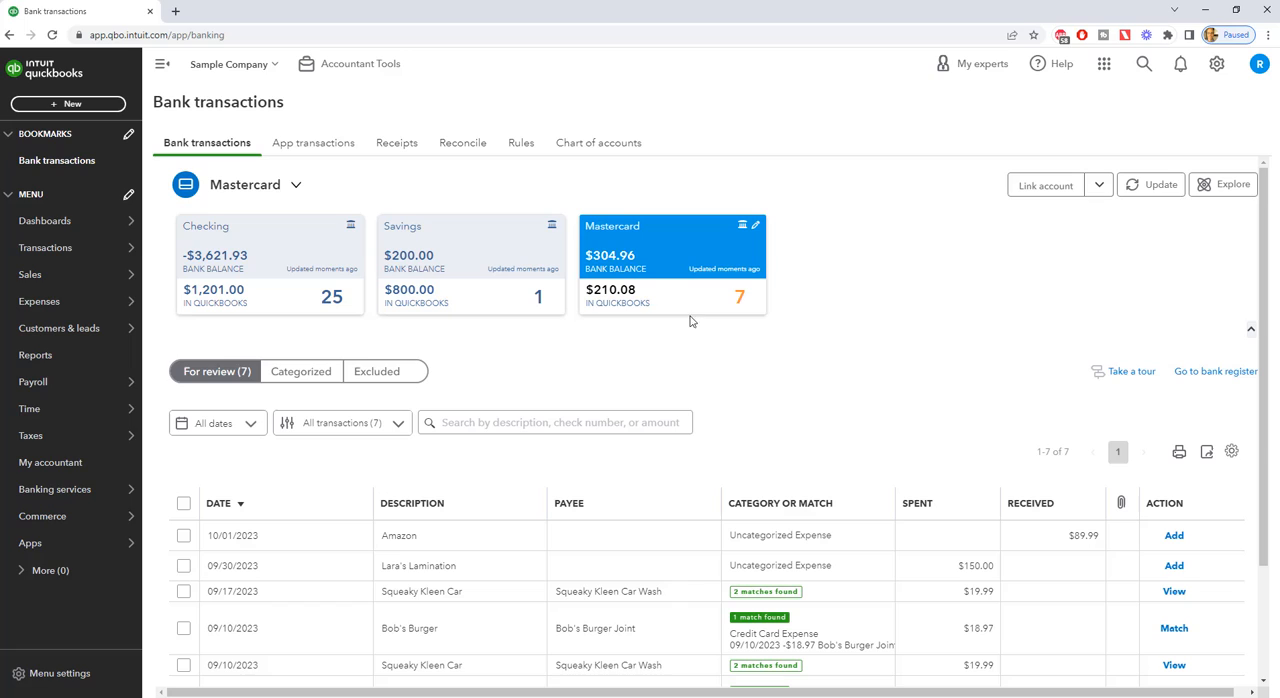
pyautogui.moveTo(675, 275)
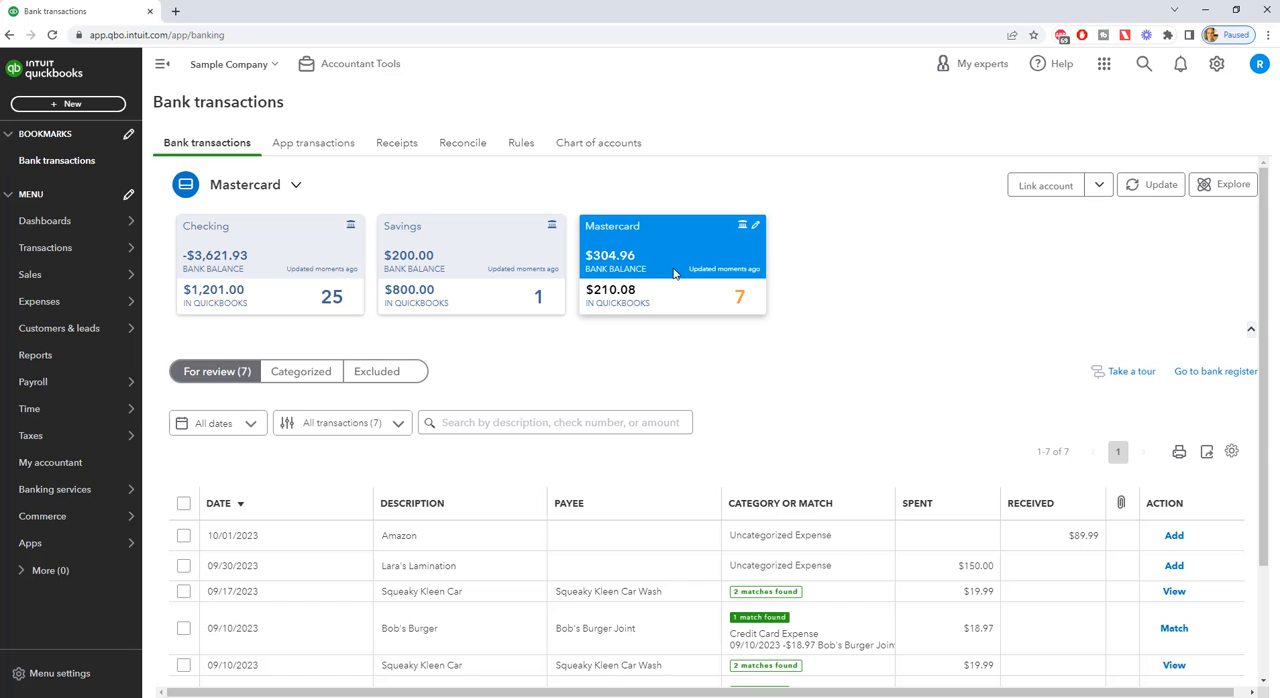
pyautogui.moveTo(988, 334)
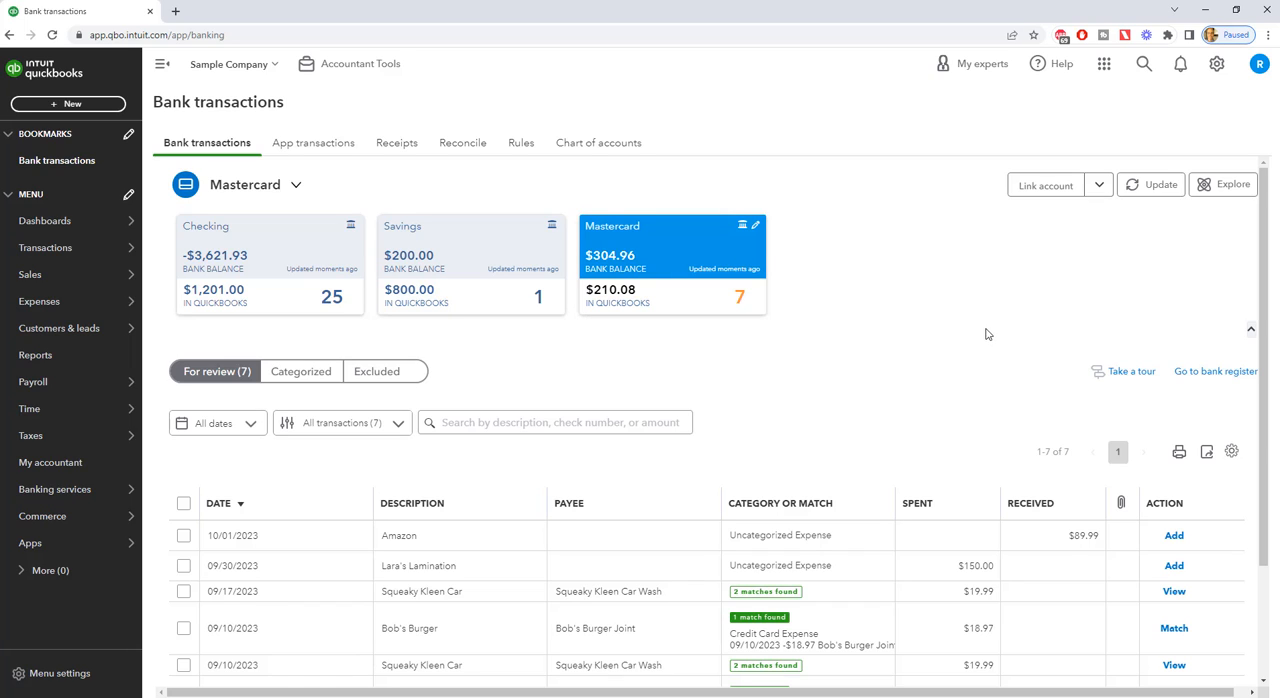
pyautogui.moveTo(388, 562)
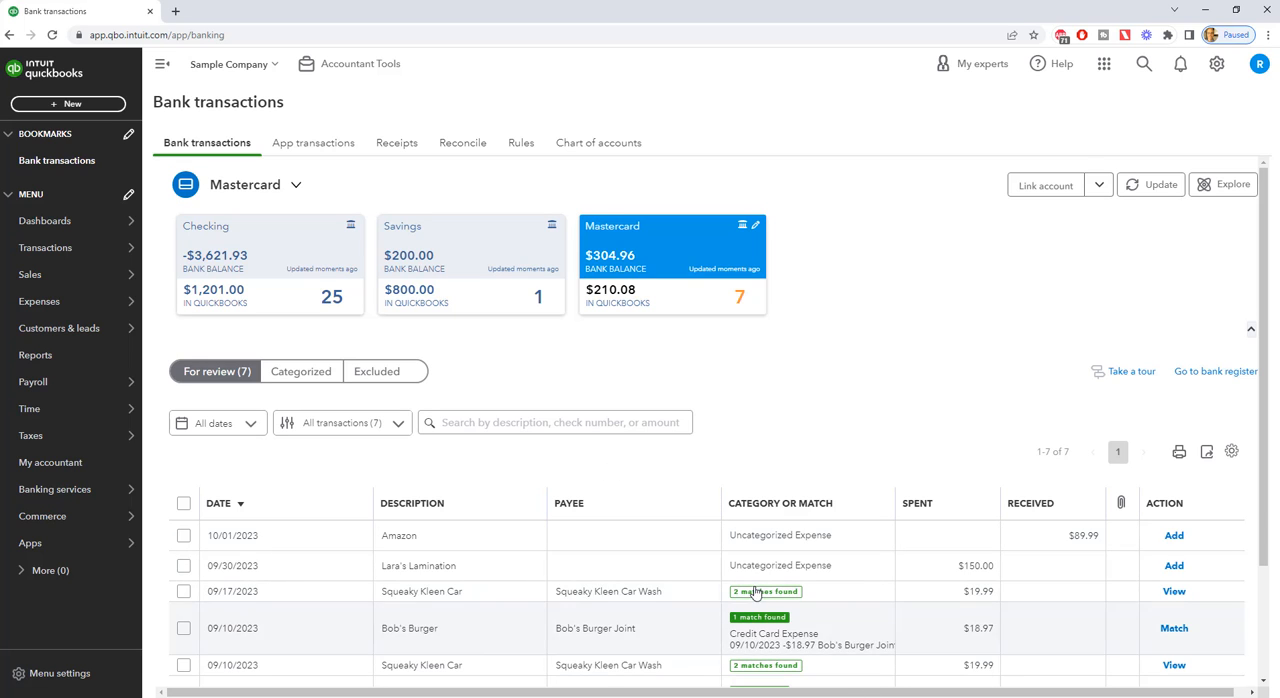
# Match the $18.97 Bob's Burger charge to its existing expense
pyautogui.scroll(-3)
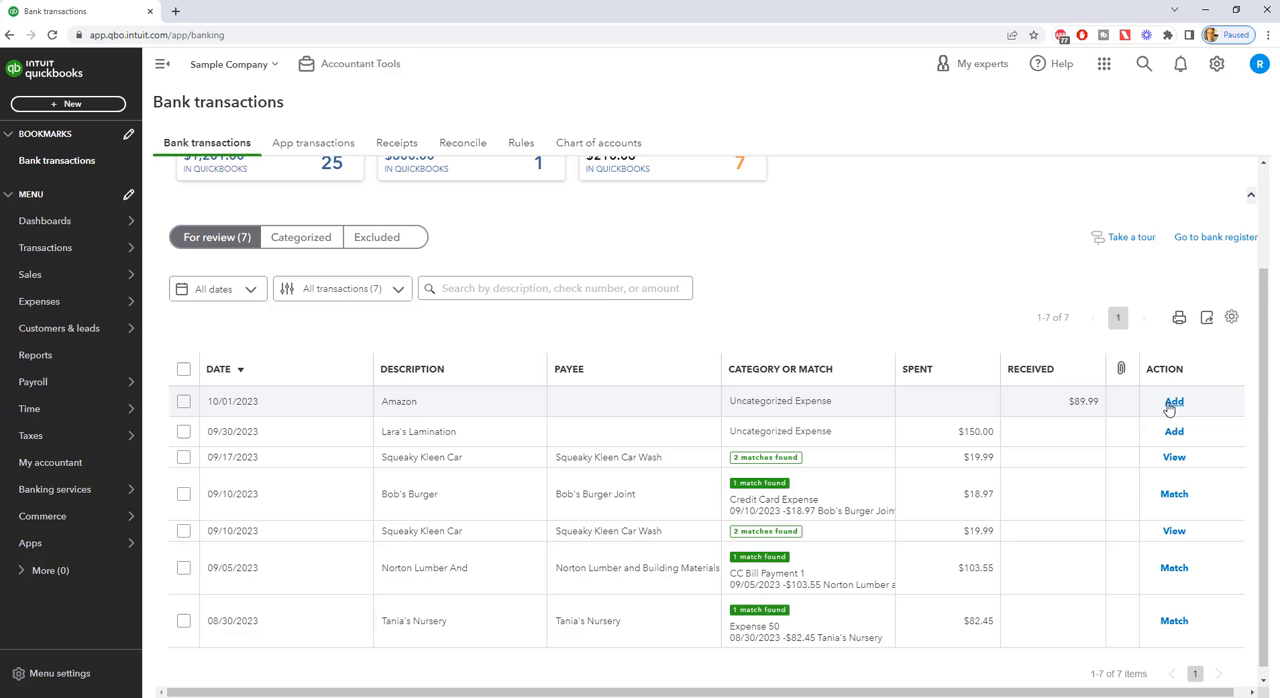
pyautogui.moveTo(854, 289)
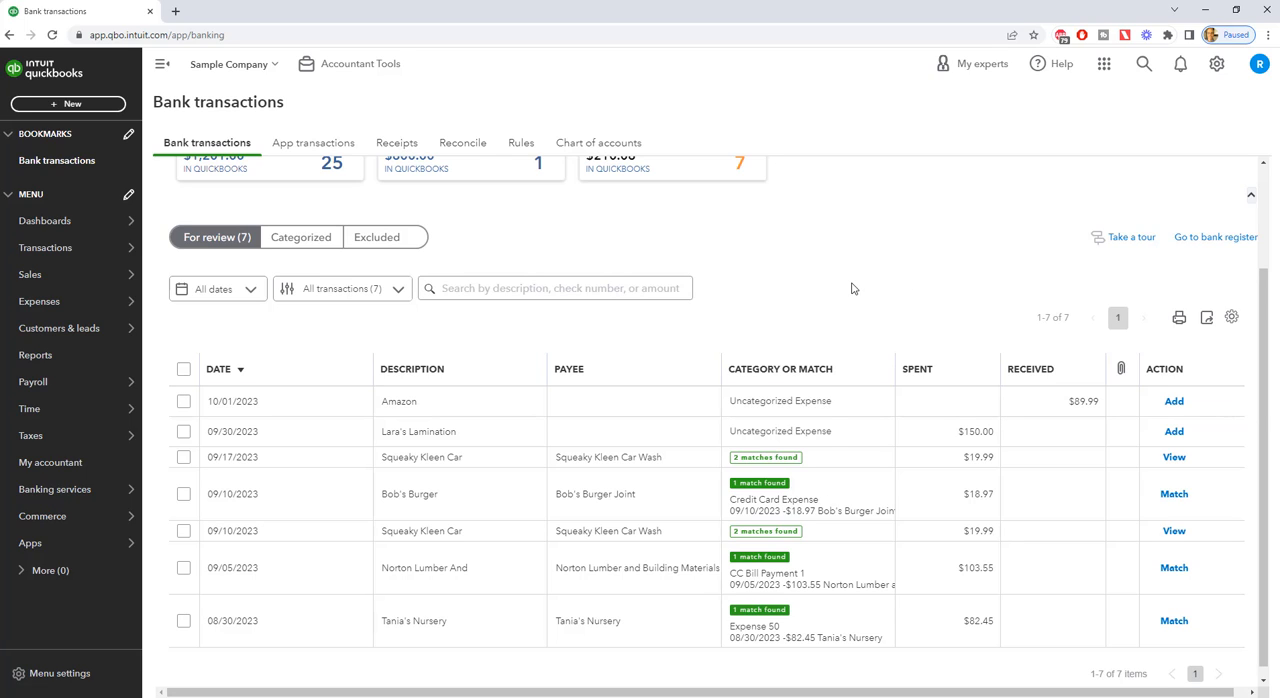
pyautogui.moveTo(430, 374)
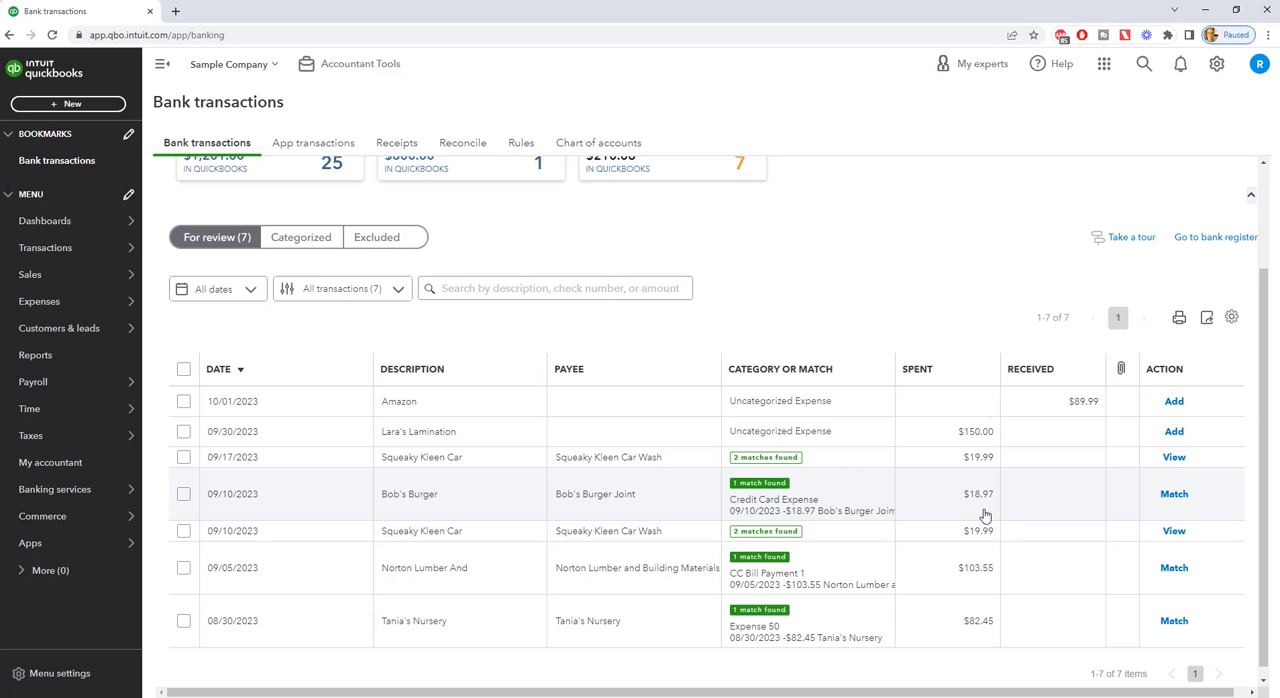
pyautogui.moveTo(1079, 500)
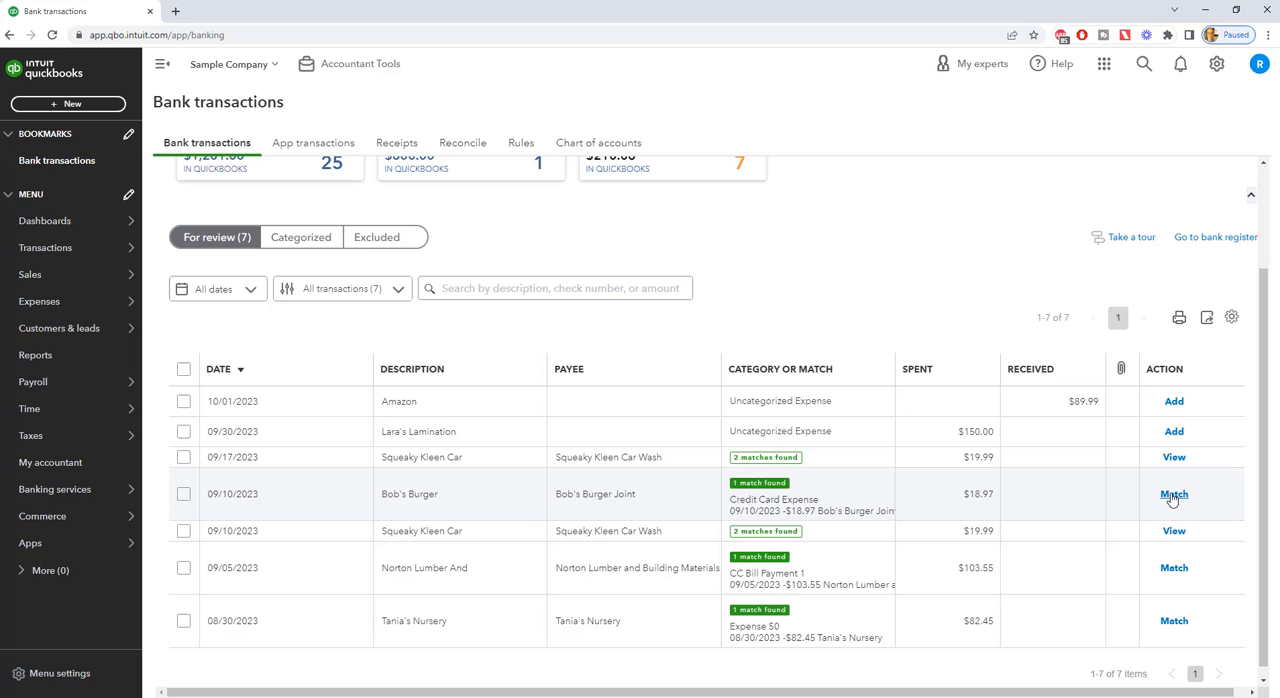
pyautogui.click(1173, 494)
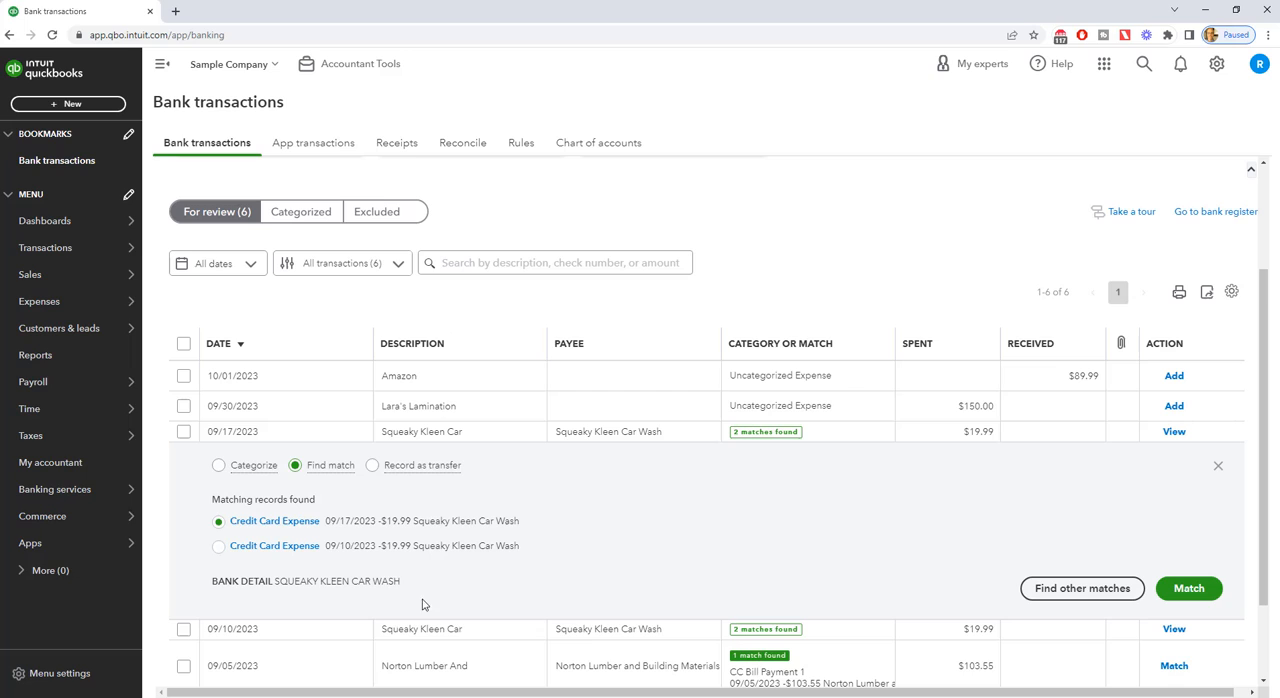
pyautogui.moveTo(335, 558)
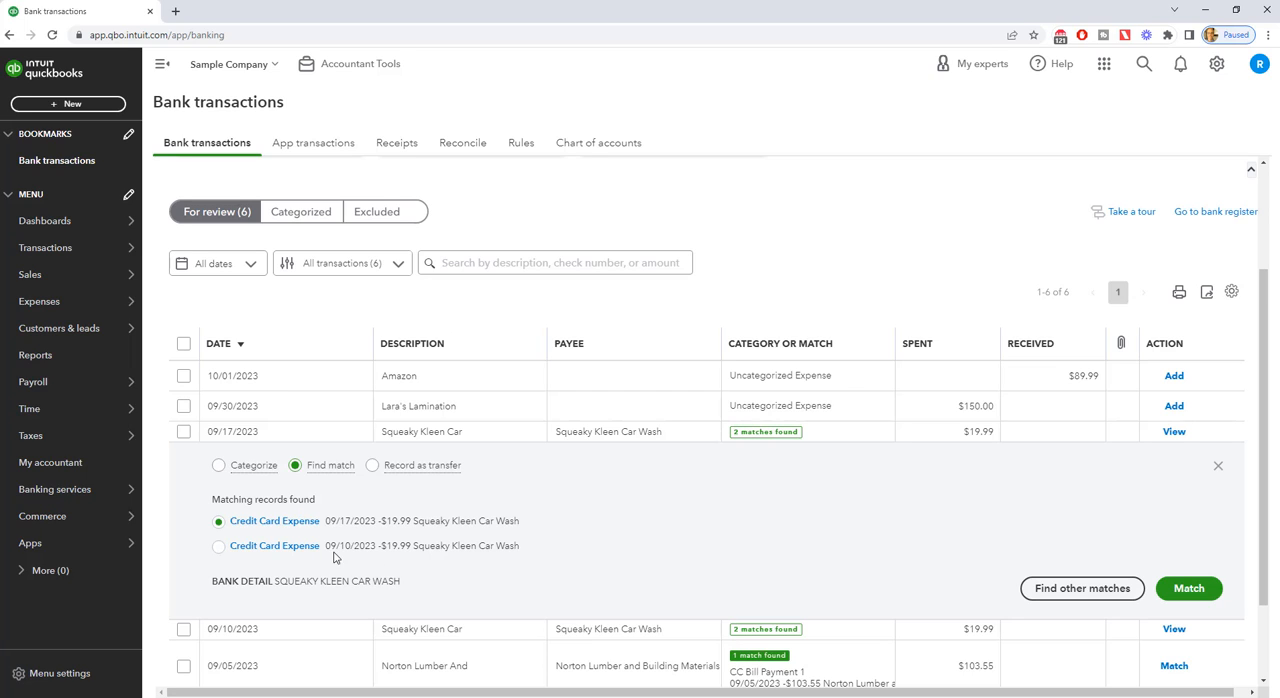
pyautogui.moveTo(403, 558)
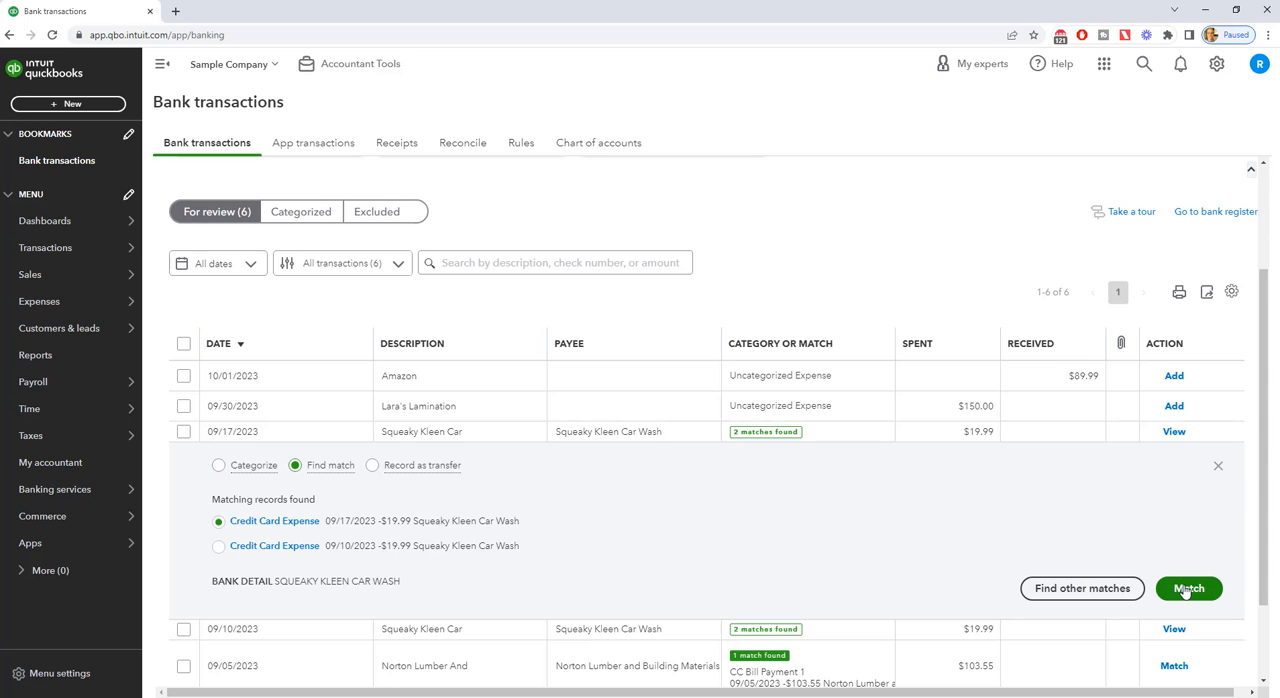
pyautogui.moveTo(1082, 588)
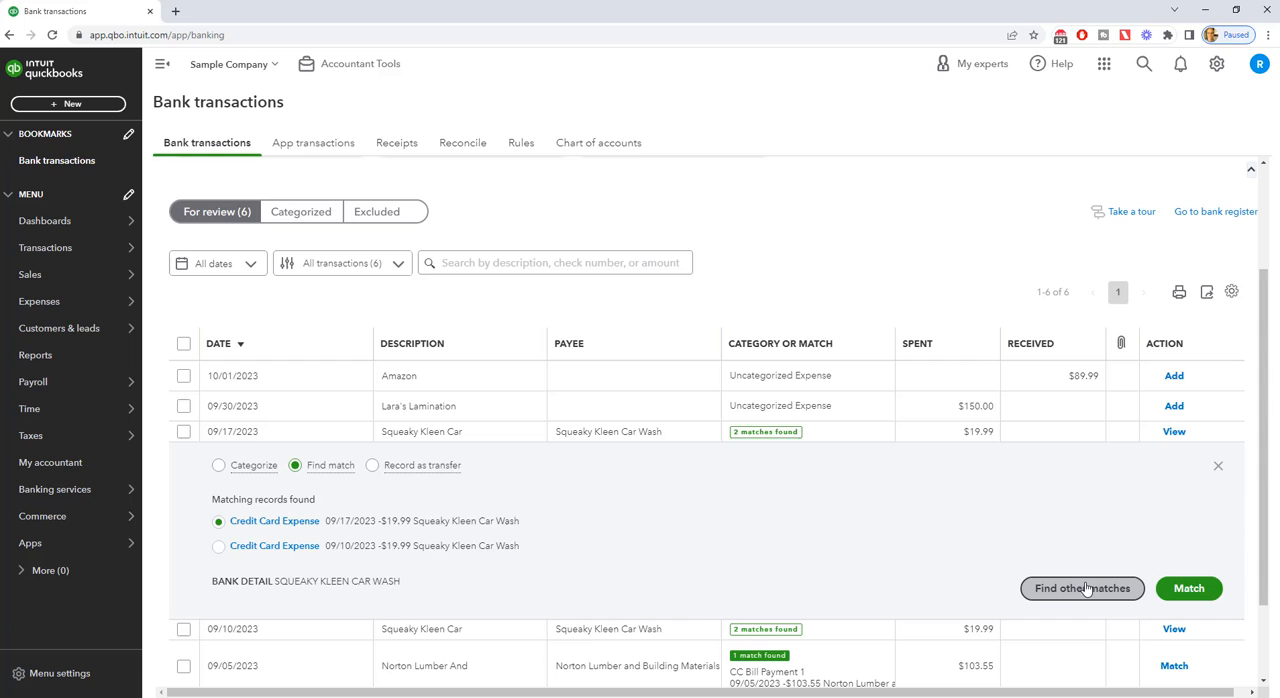
pyautogui.moveTo(986, 547)
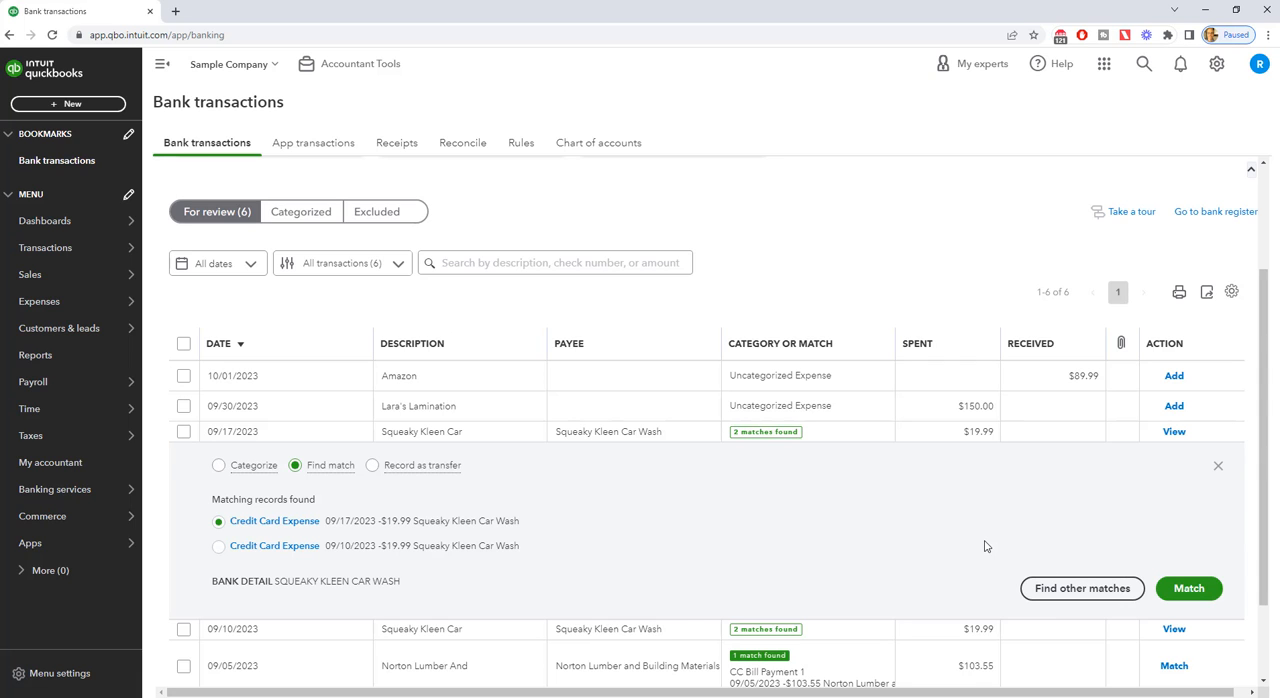
pyautogui.scroll(-3)
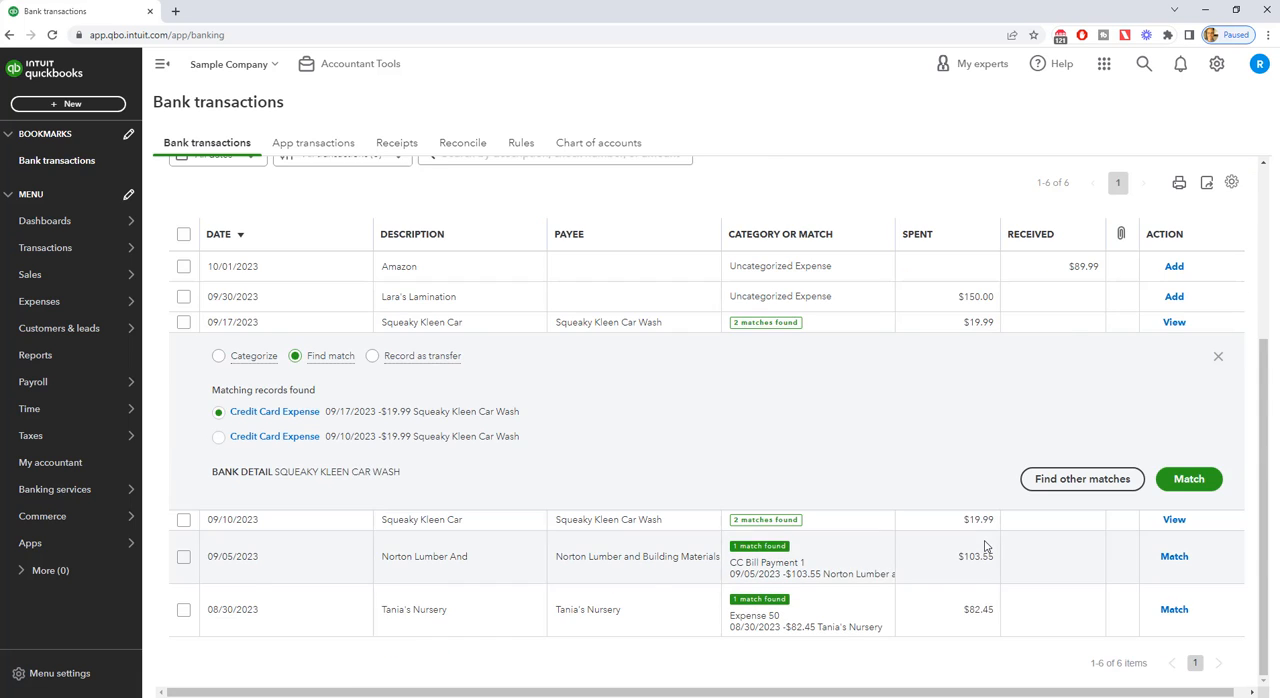
# Scroll back up the For review list toward the Lara's Lamination charge
pyautogui.scroll(3)
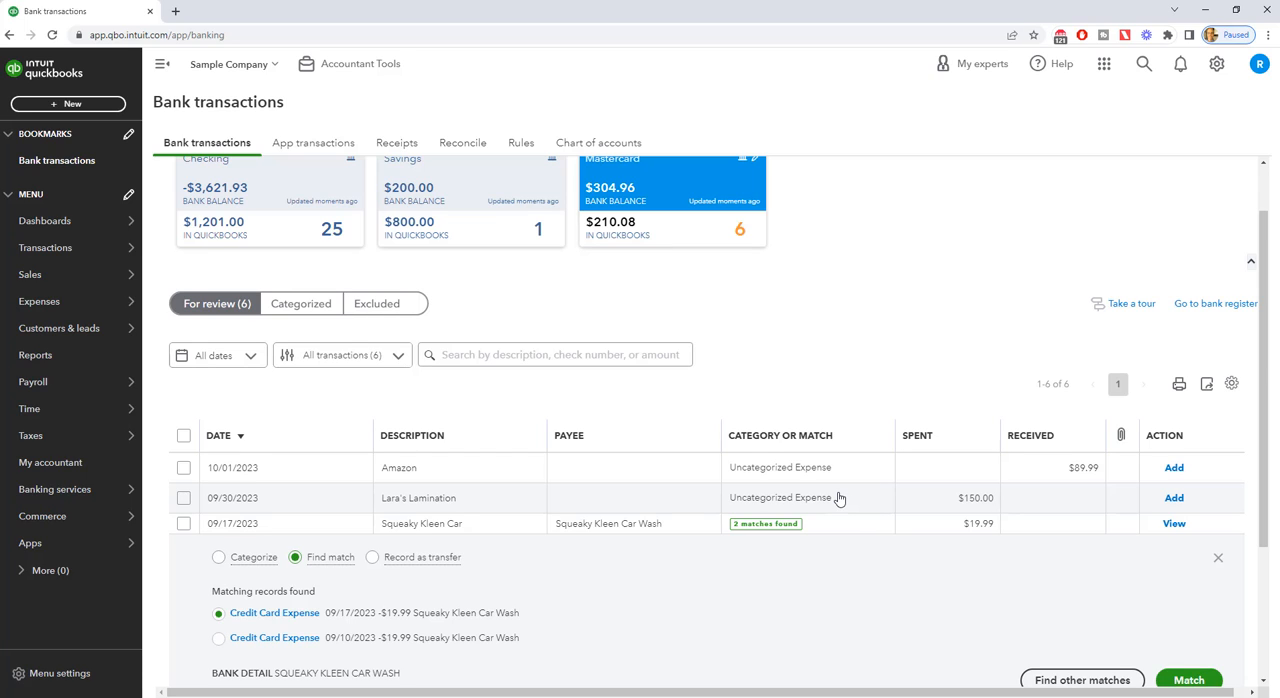
pyautogui.moveTo(962, 504)
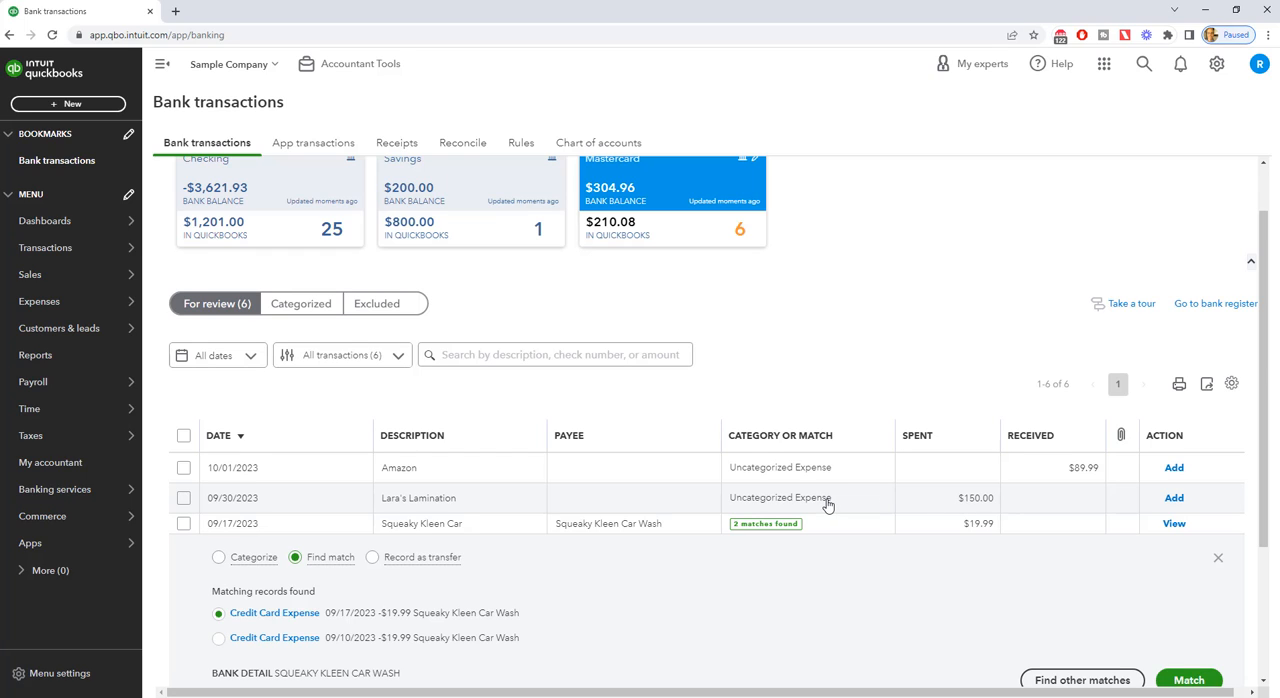
pyautogui.moveTo(890, 505)
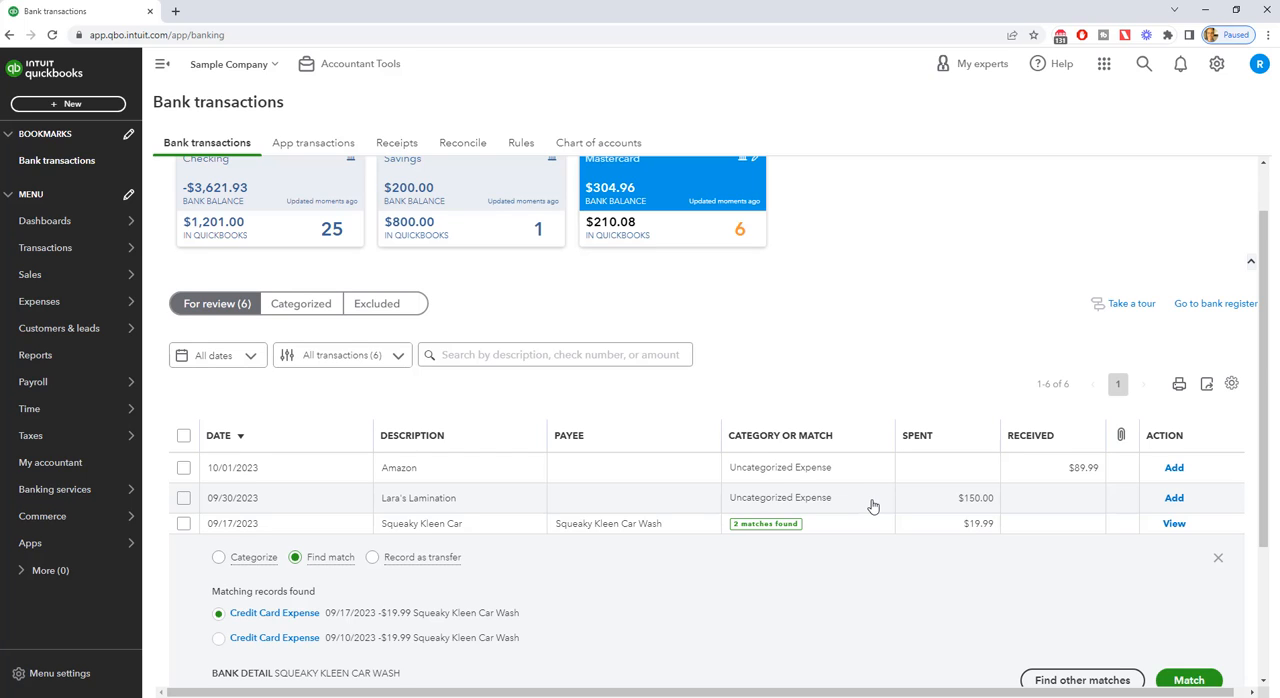
pyautogui.moveTo(840, 487)
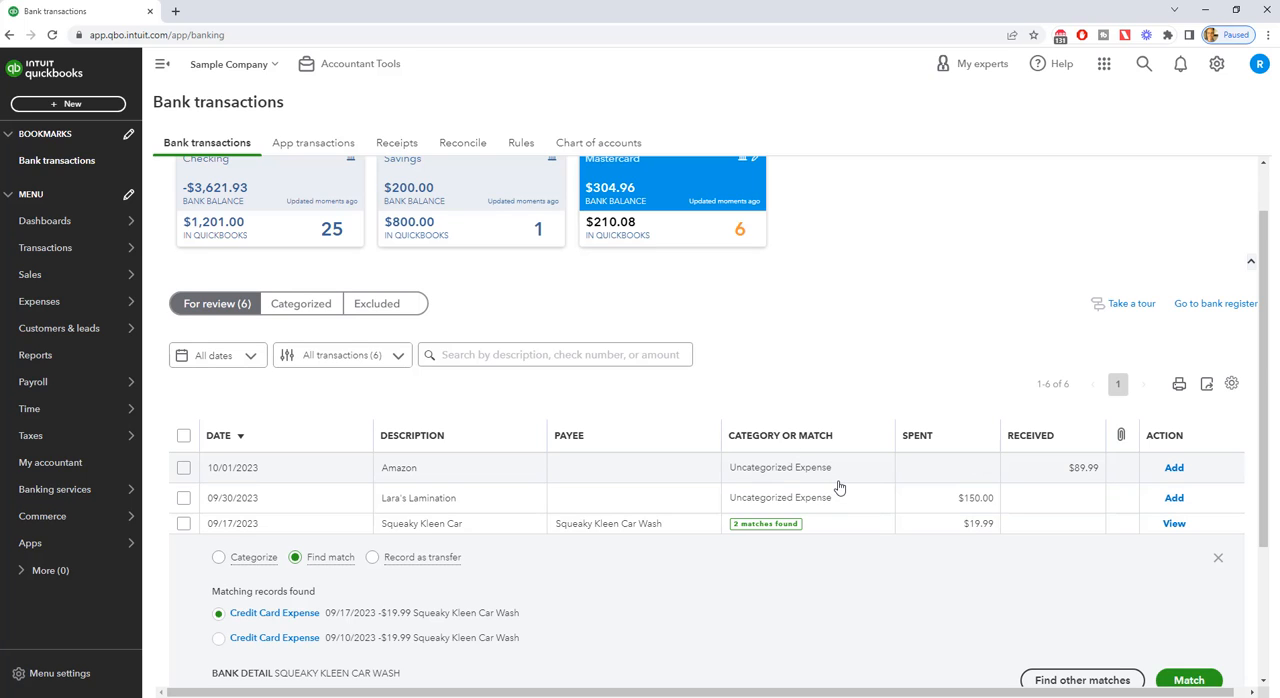
pyautogui.moveTo(807, 504)
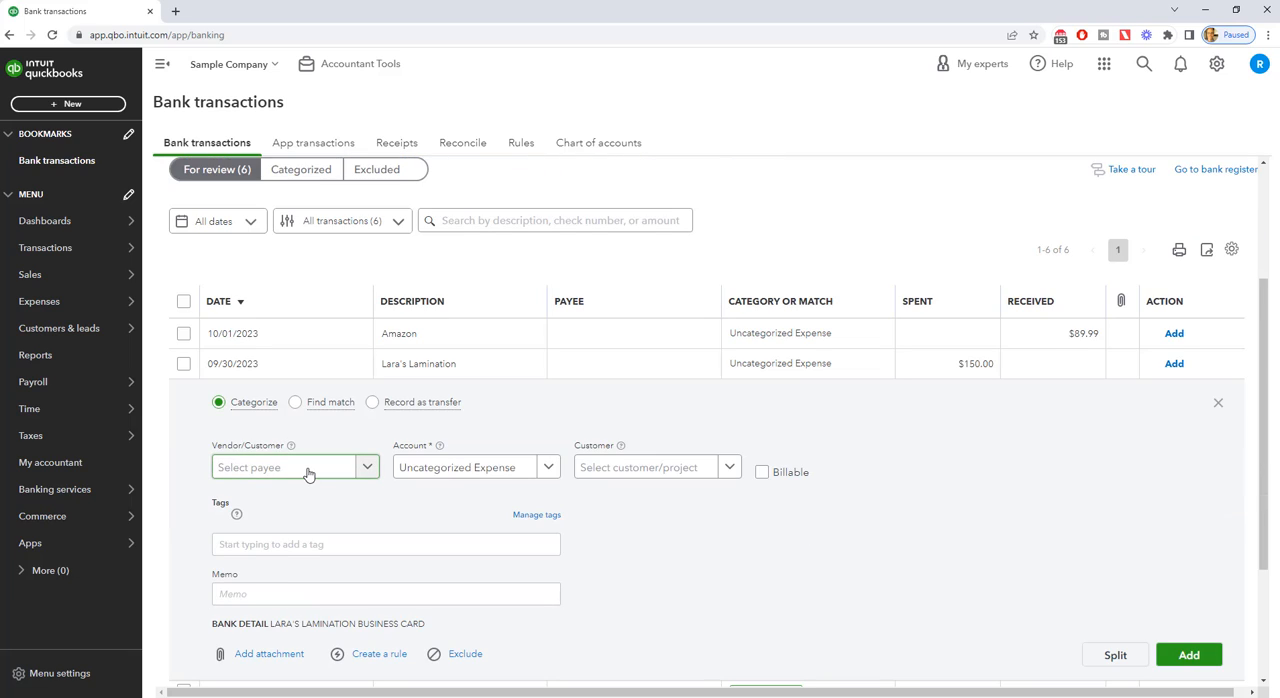
# Type 'Lara's Lamination' as the payee for the $150.00 charge
pyautogui.click(295, 467)
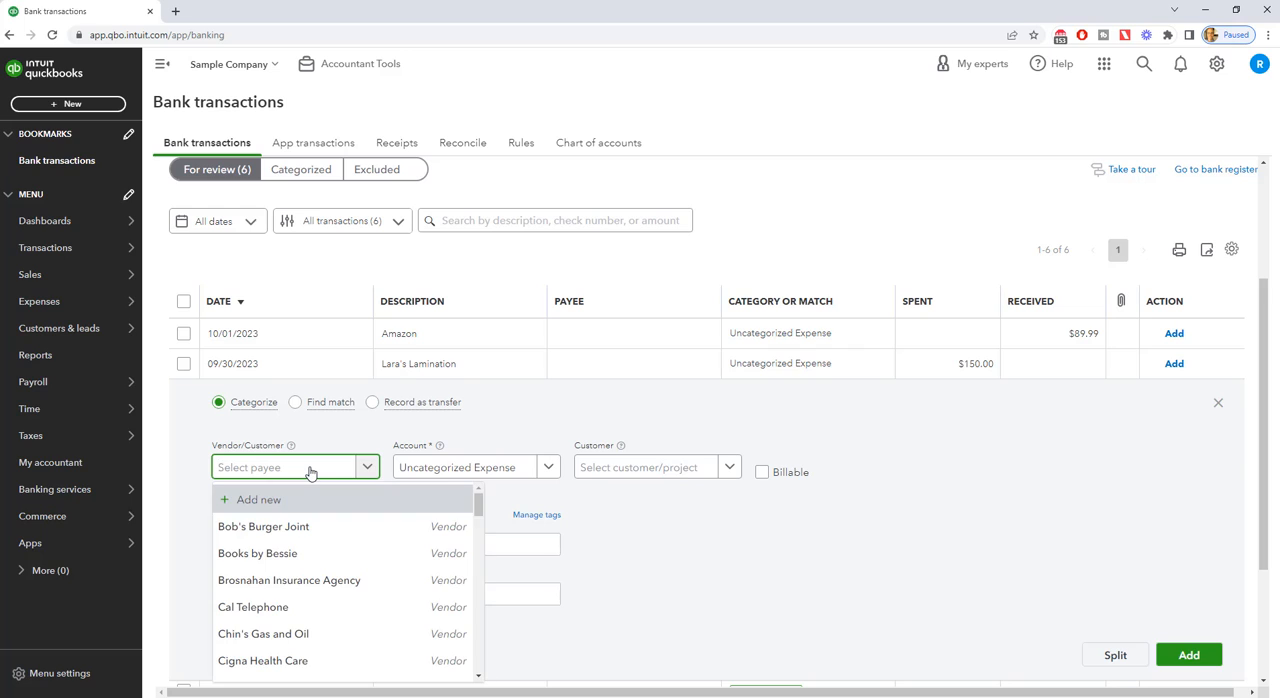
pyautogui.write('Lara')
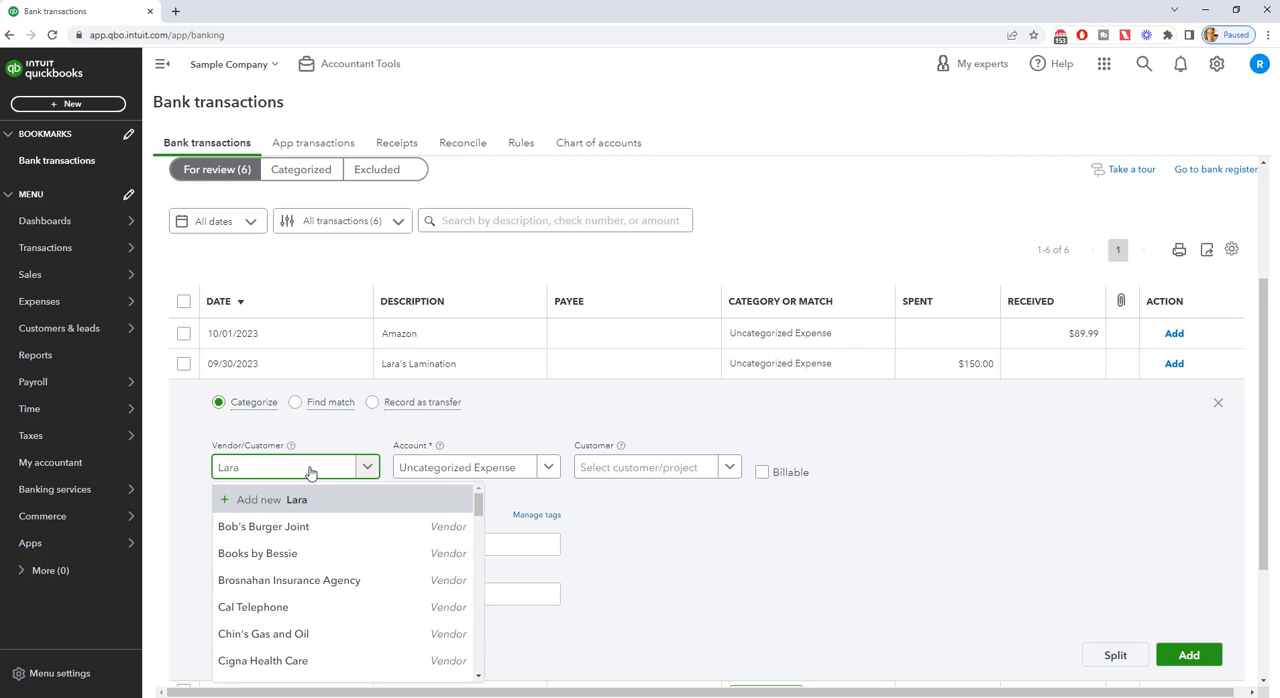
pyautogui.write("'s")
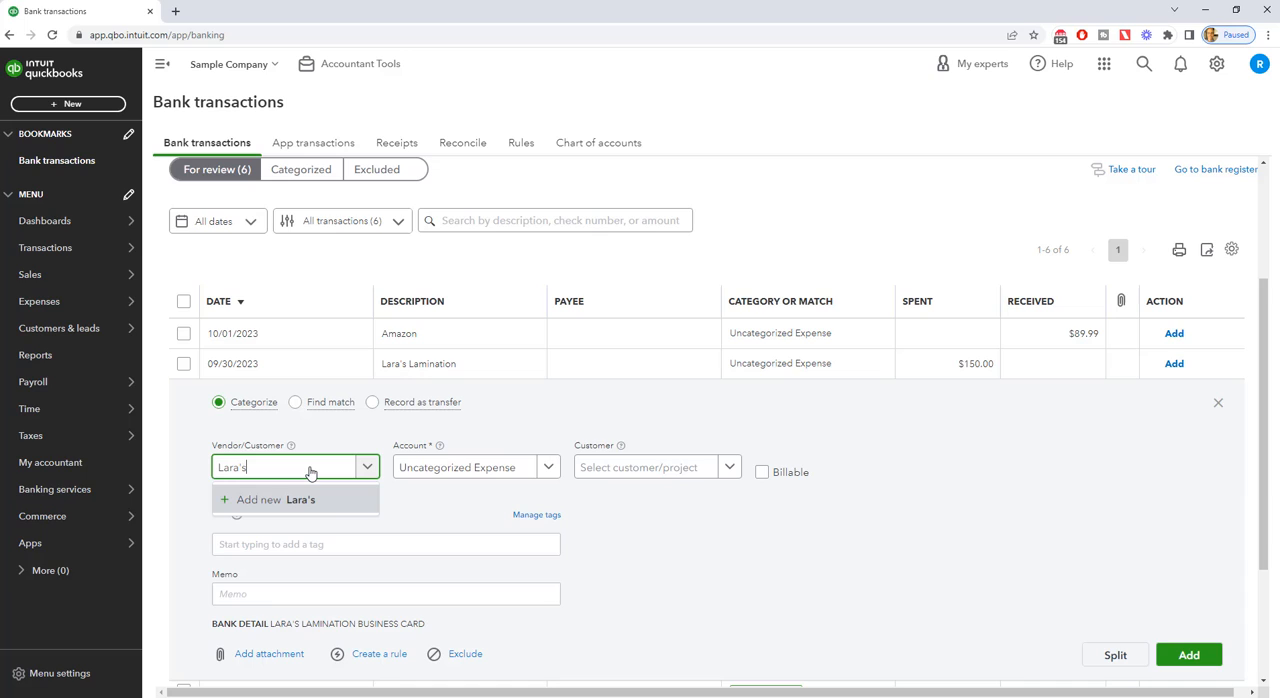
pyautogui.write('L')
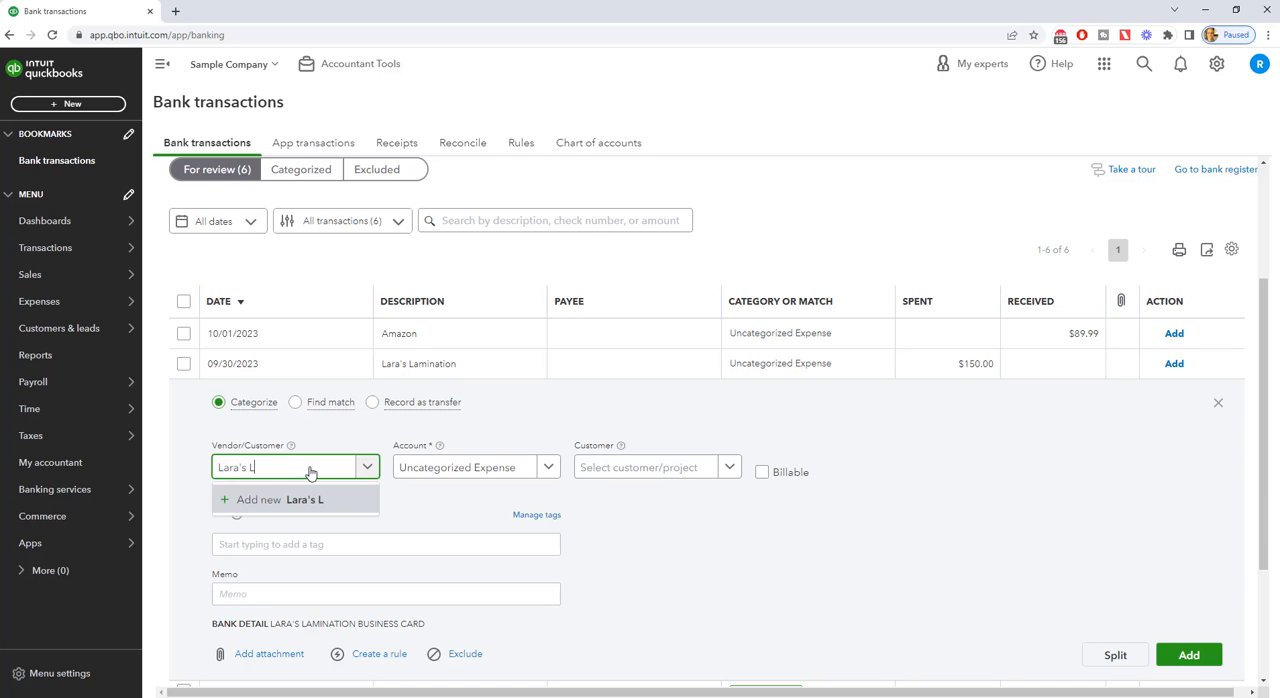
pyautogui.write('aminat')
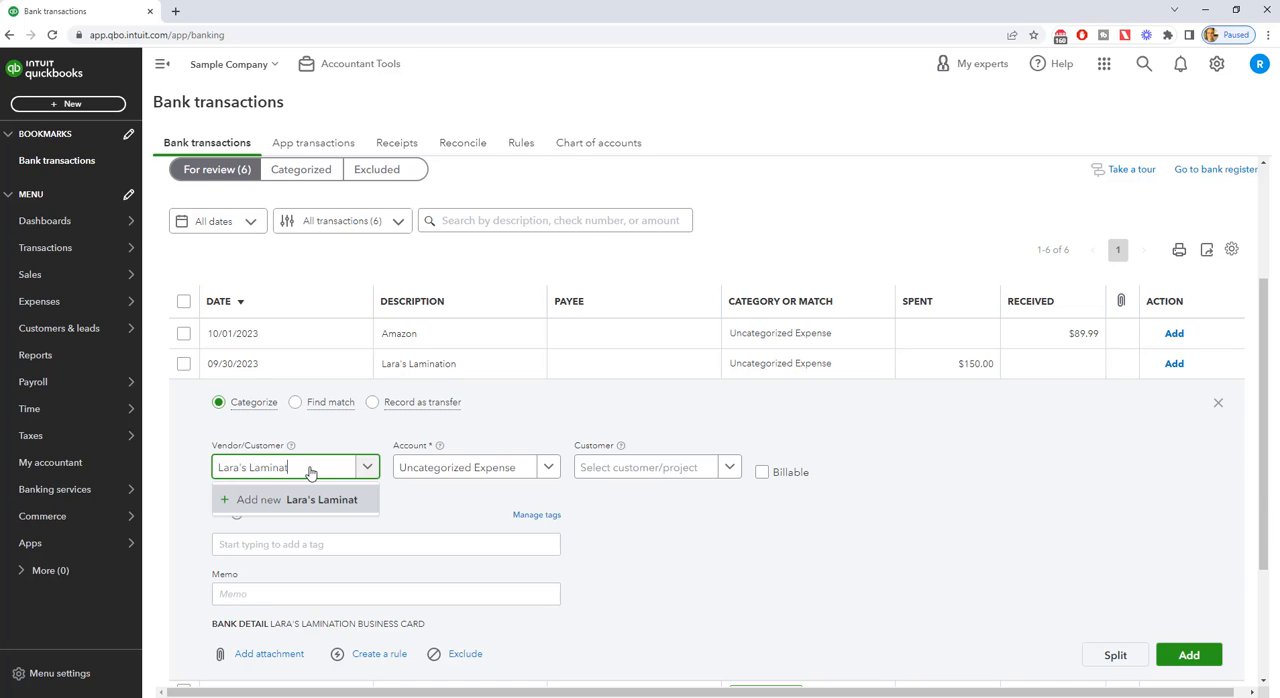
pyautogui.write('ion')
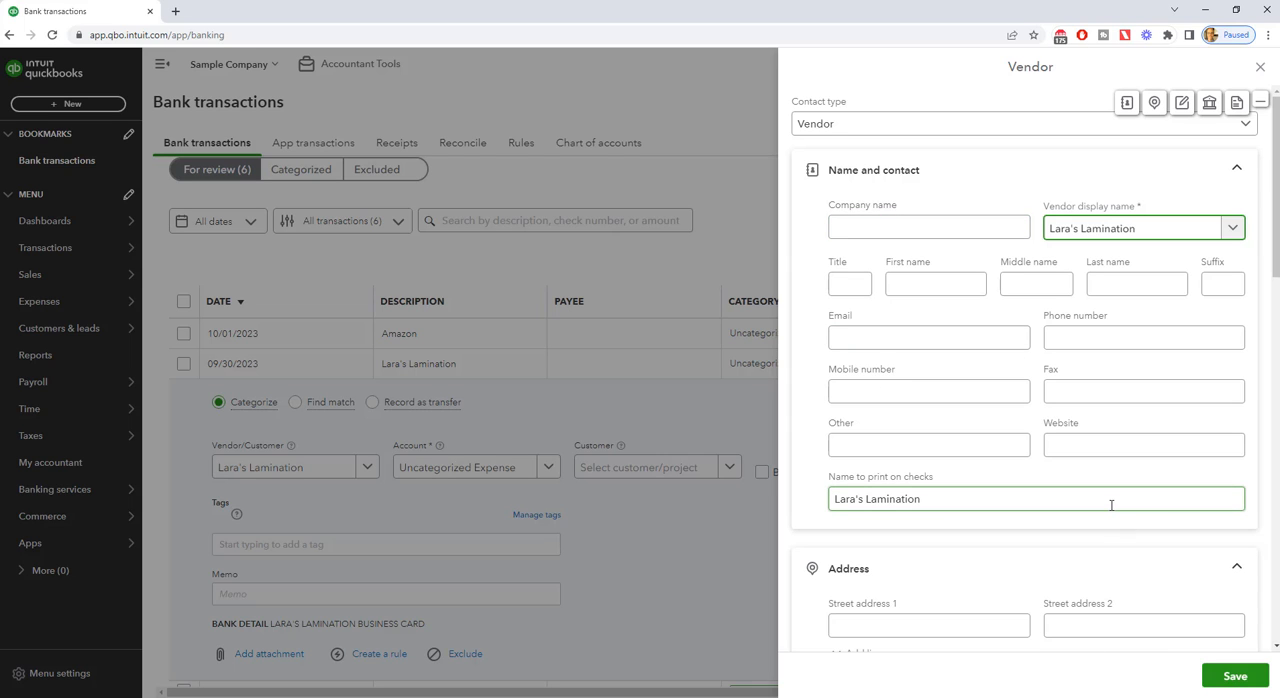
# Scroll the vendor panel to save Lara's Lamination as the charge's payee
pyautogui.scroll(-3)
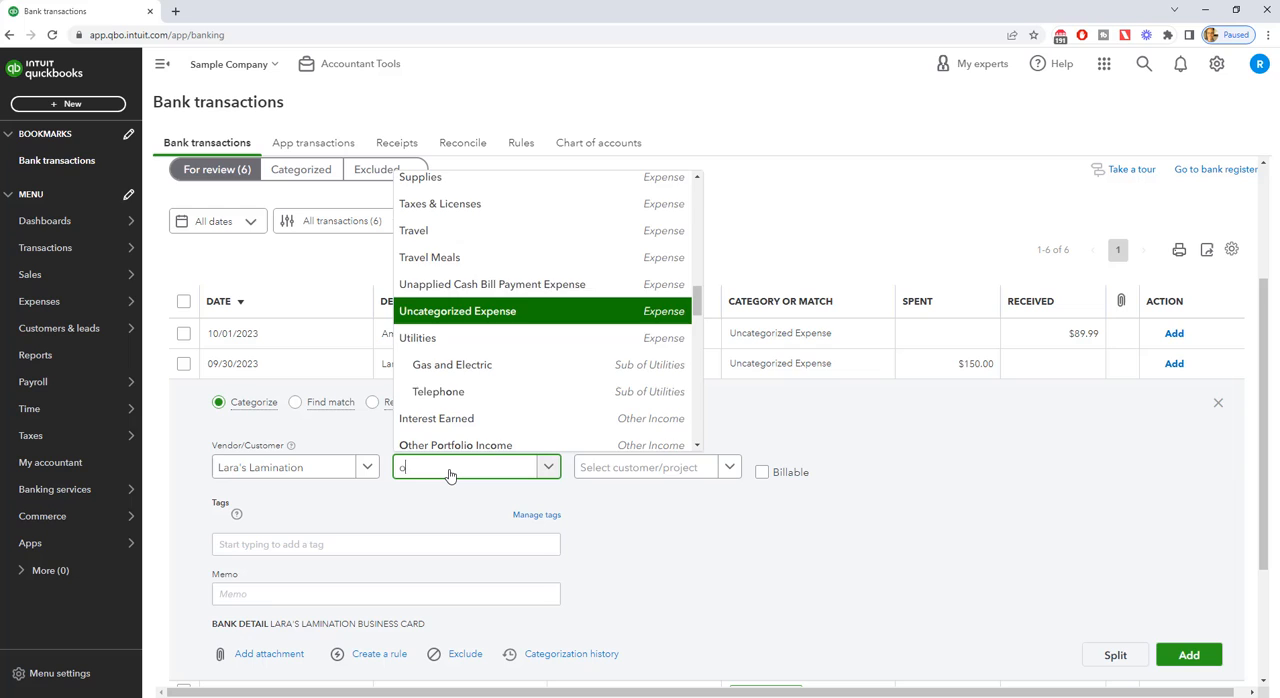
# Search 'off' and assign Office Expenses to the $150.00 Lara's Lamination charge
pyautogui.write('ff')
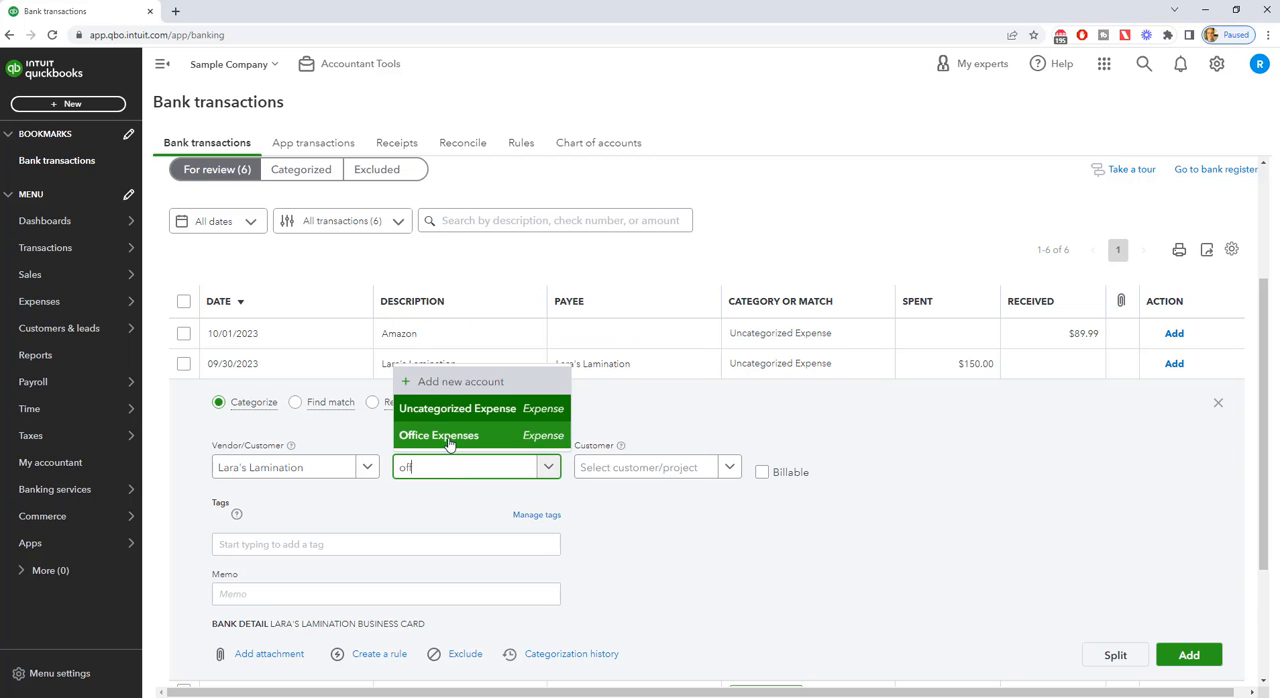
pyautogui.click(438, 435)
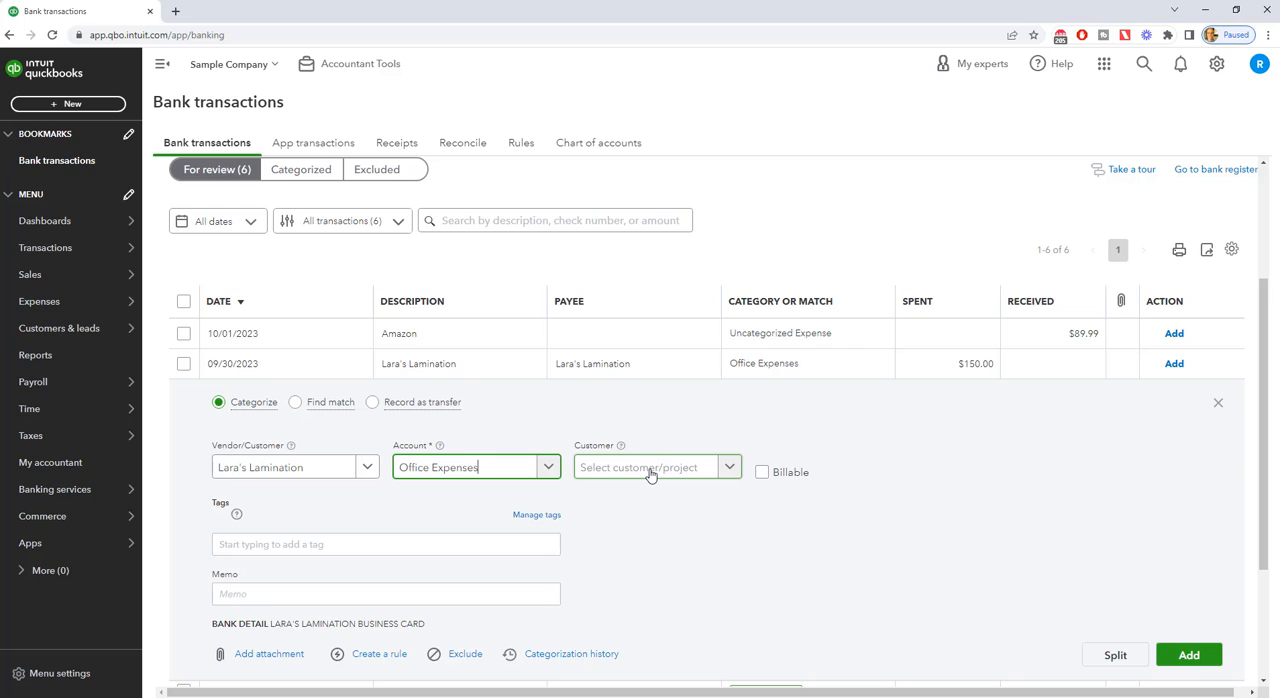
pyautogui.moveTo(268, 653)
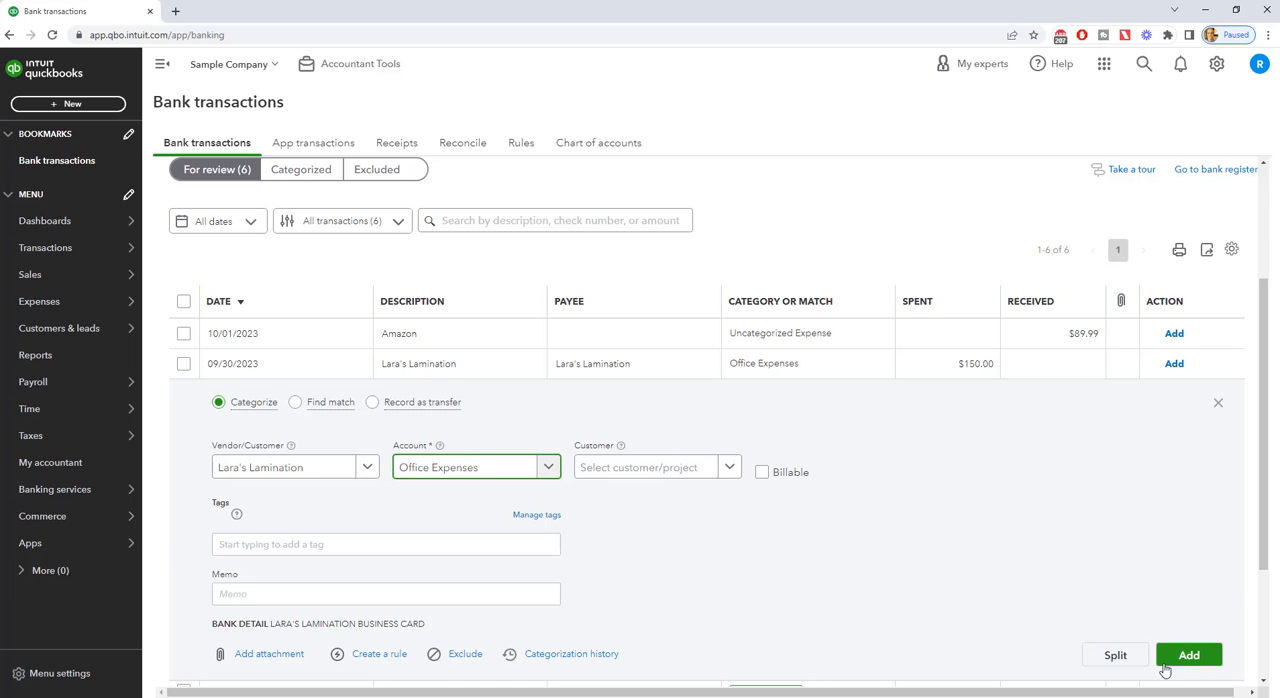
# Add the $150.00 Lara's Lamination charge, leaving five Mastercard transactions for review
pyautogui.click(1188, 654)
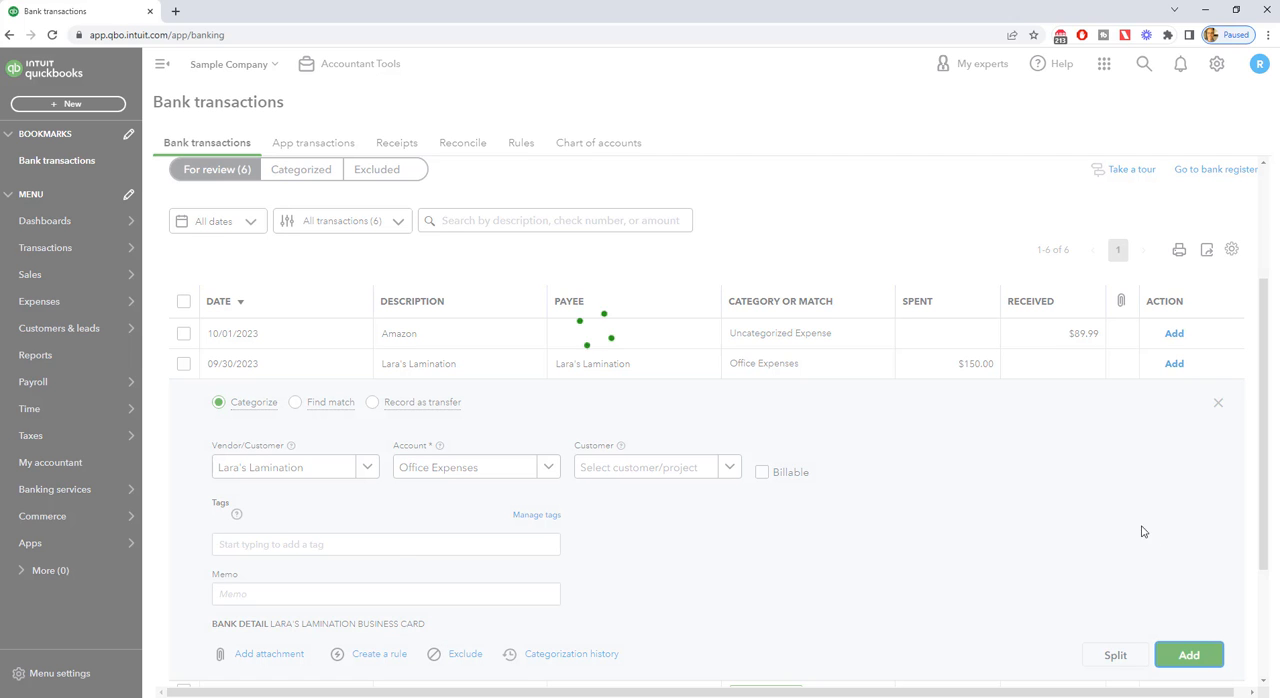
pyautogui.click(1188, 654)
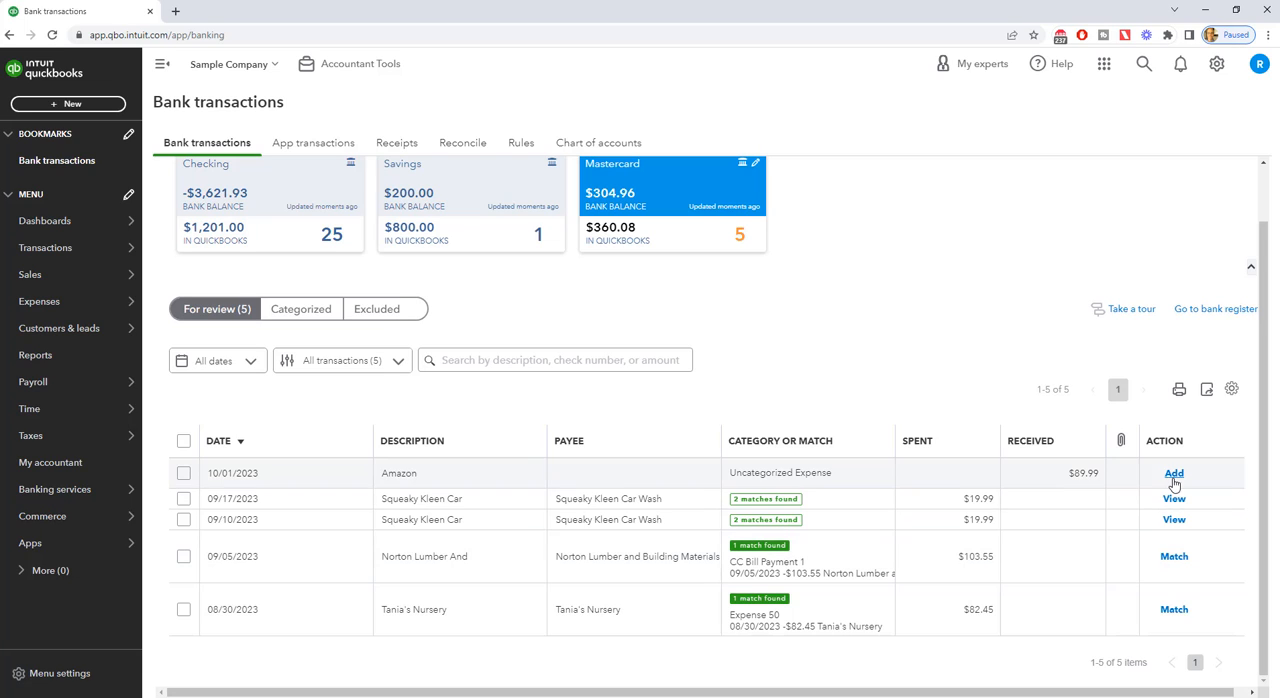
pyautogui.moveTo(1169, 573)
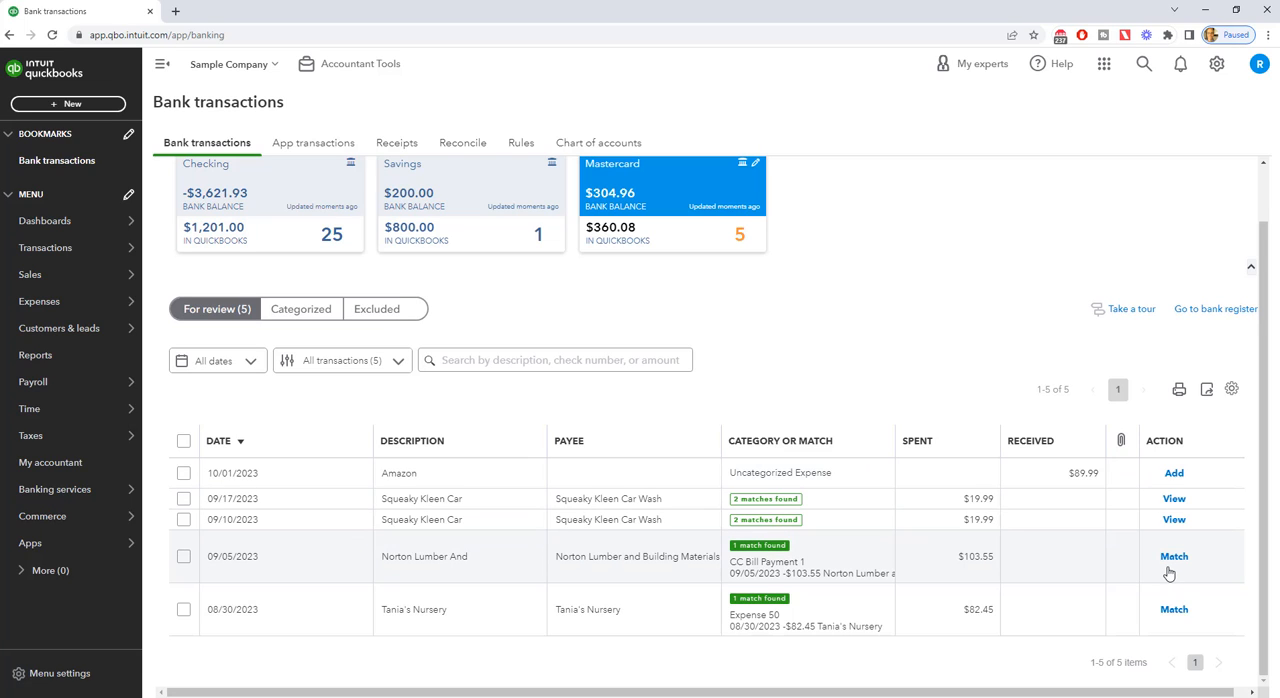
pyautogui.moveTo(1121, 540)
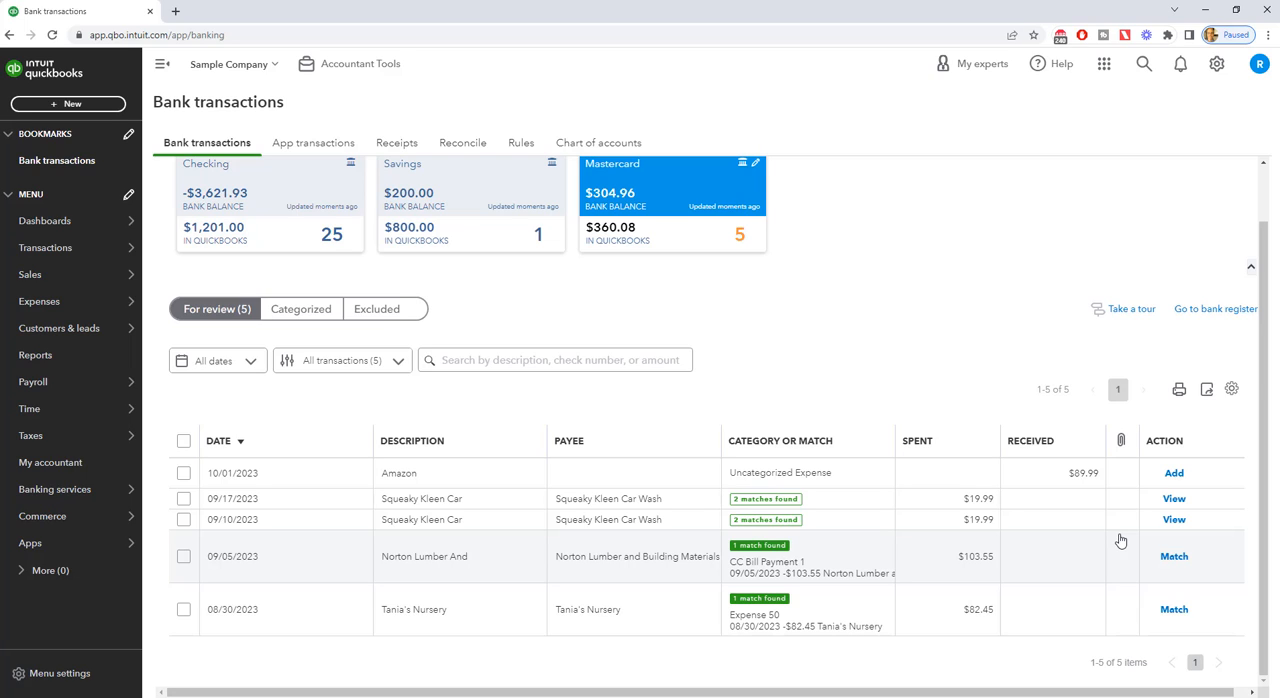
pyautogui.moveTo(778, 395)
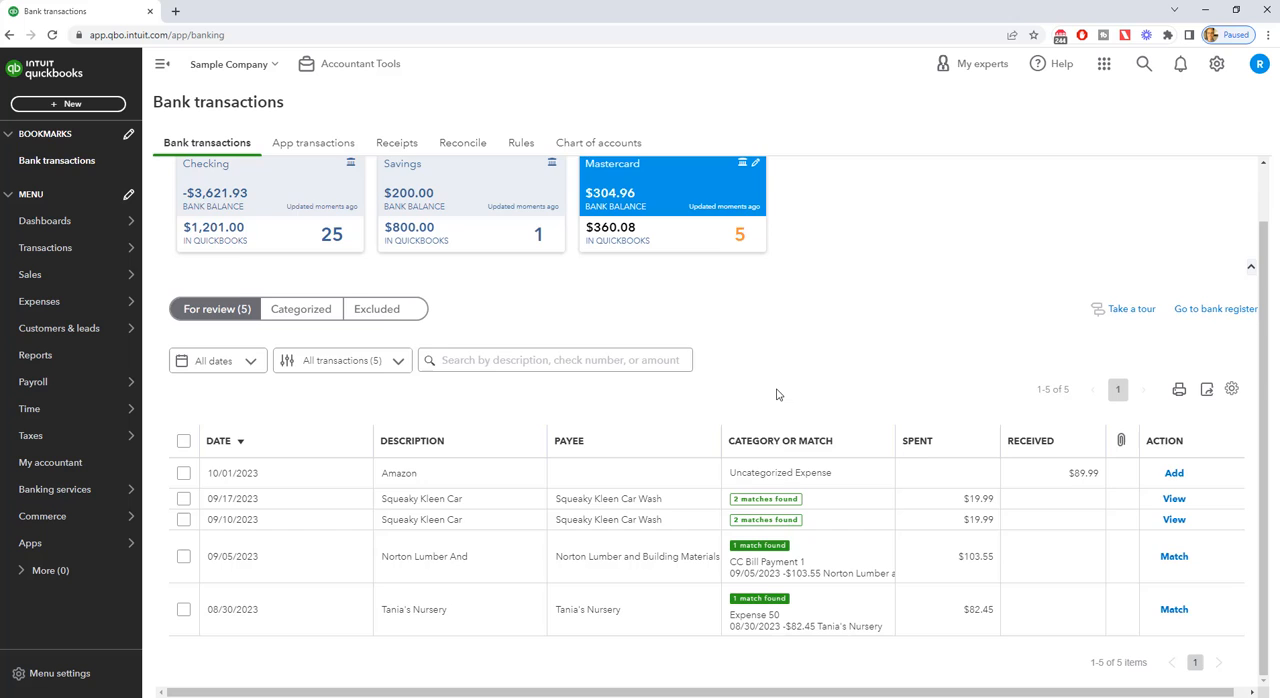